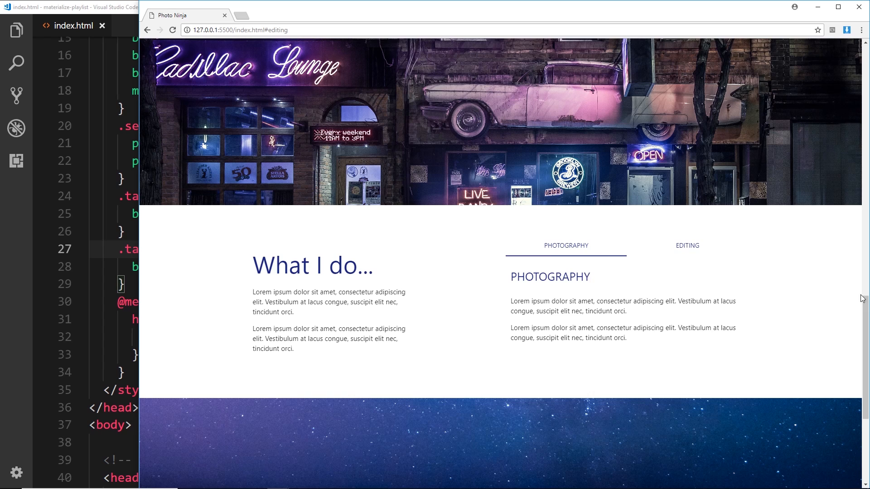
- Scroll the Photo Ninja page past the starry parallax band
scroll("down", 3)
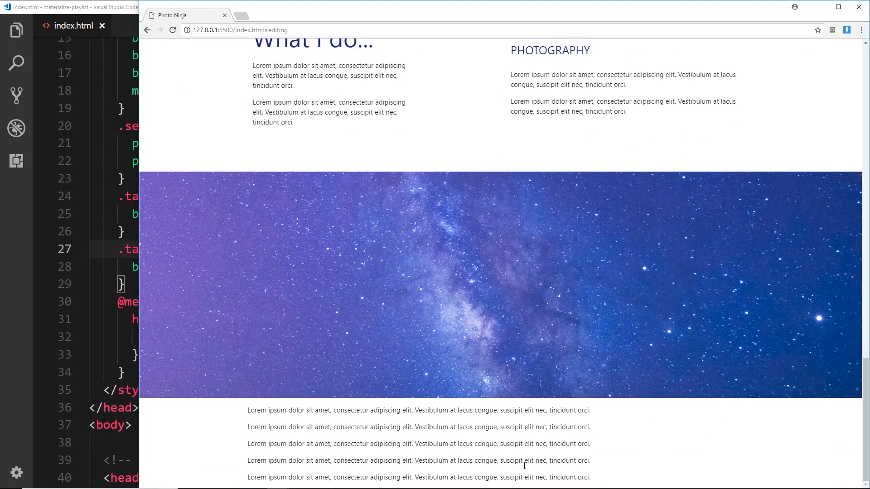
mouse_move(261, 412)
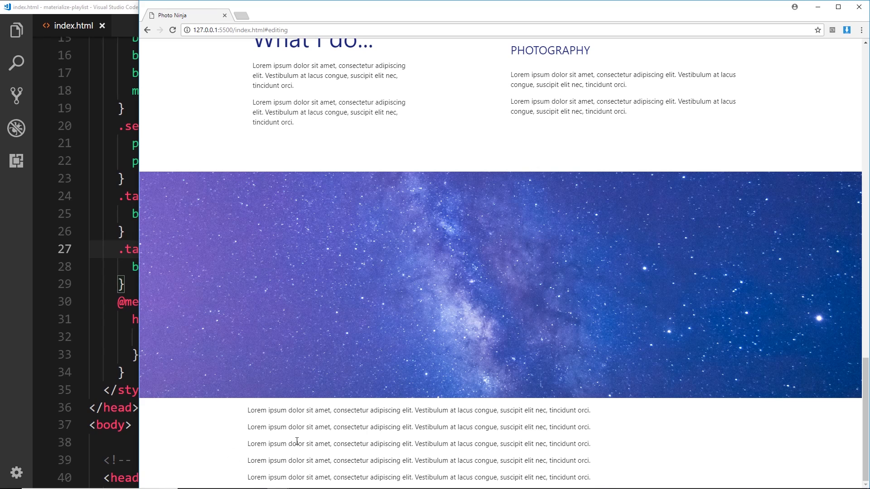
mouse_move(231, 362)
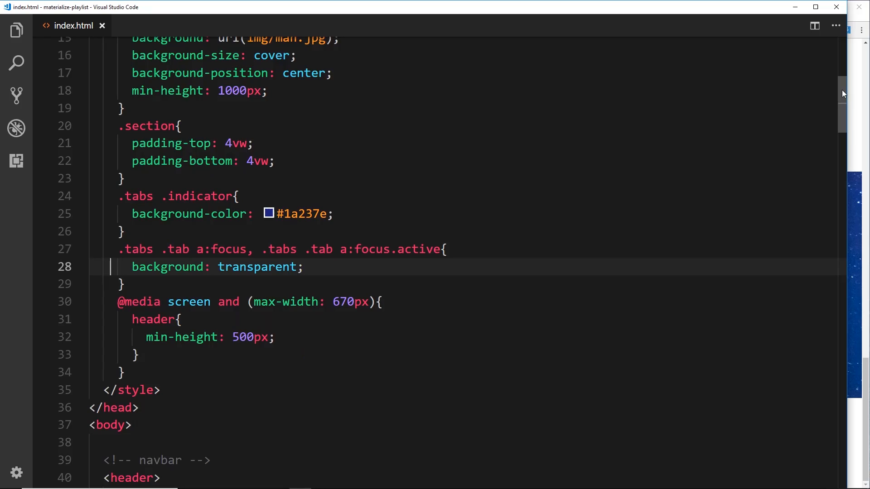
- Expand section.section.container via Emmet below the contact form comment, with id 'contact'
scroll("down", 3)
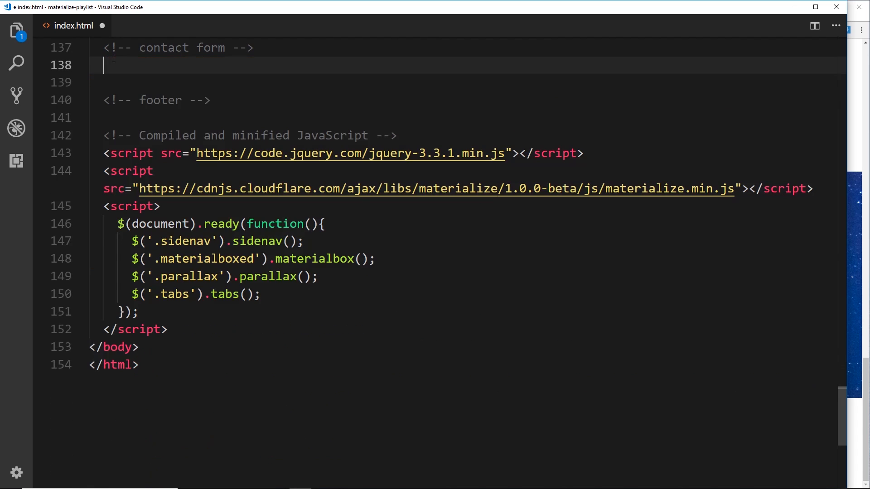
type("sectio")
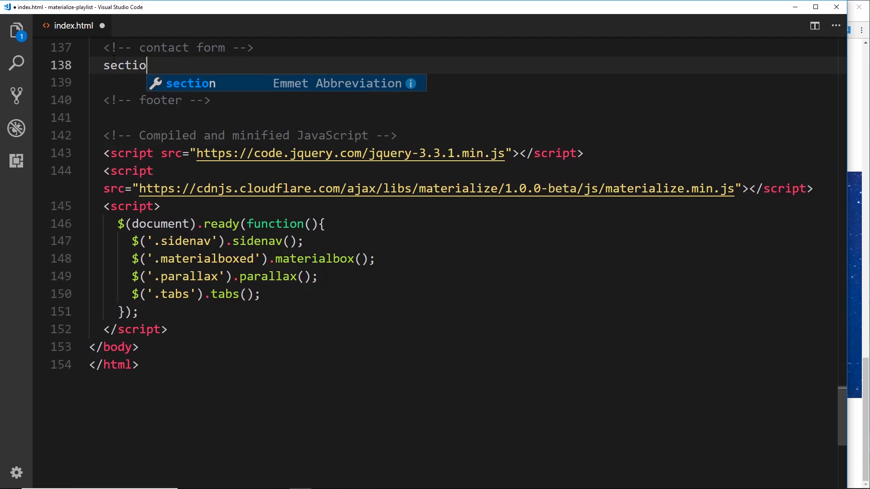
type("n.")
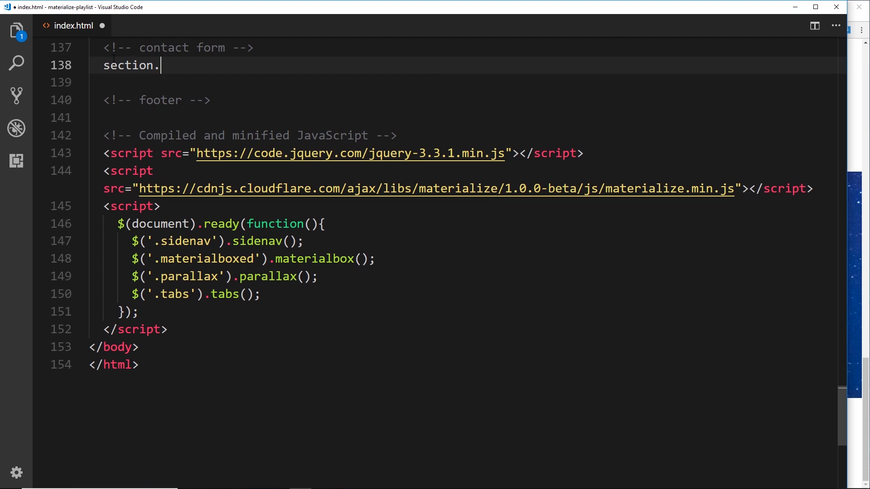
type("section")
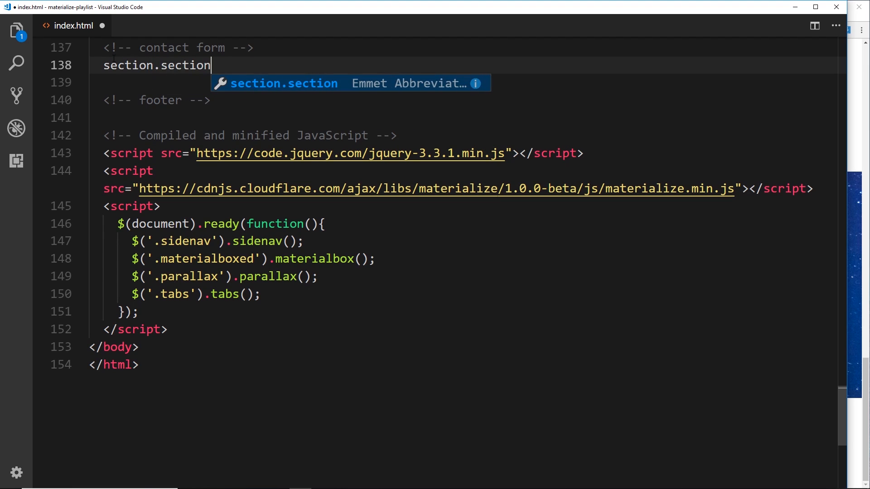
type(".contain")
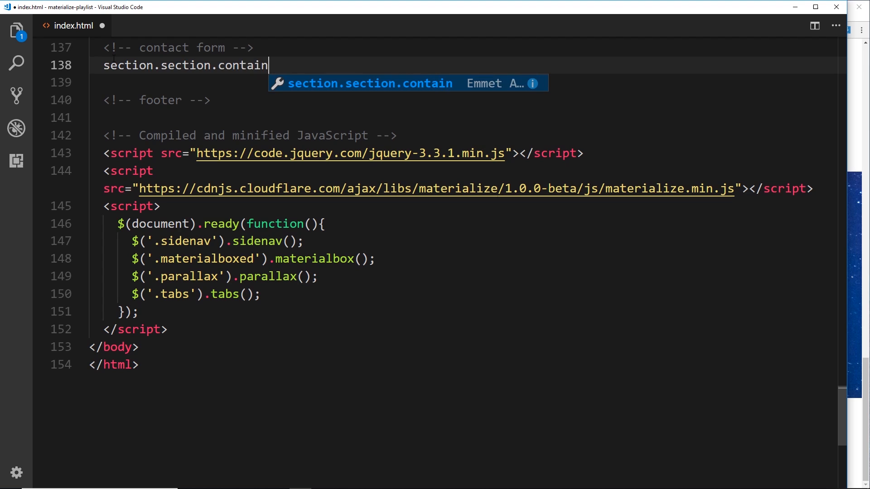
key("Tab")
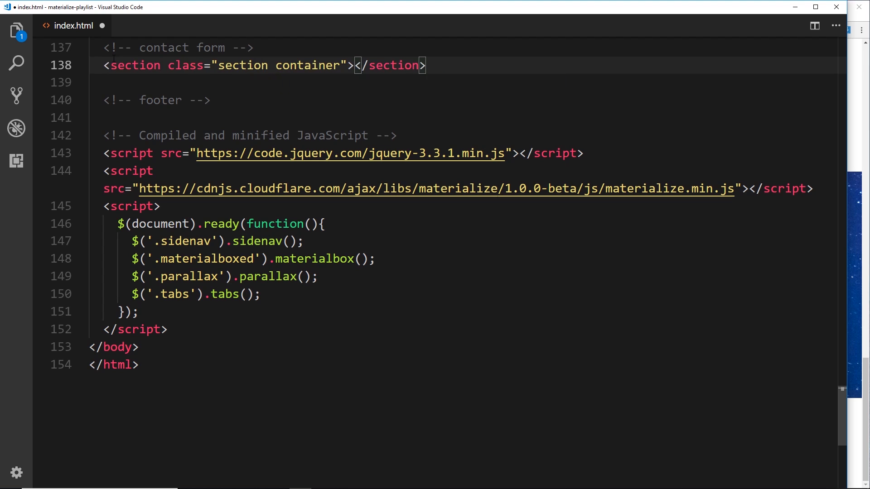
type("id=\"\"")
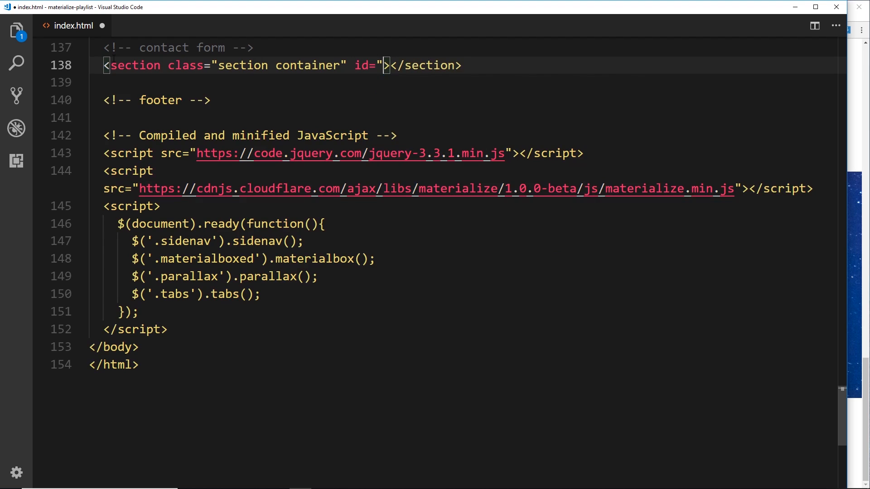
type("contac")
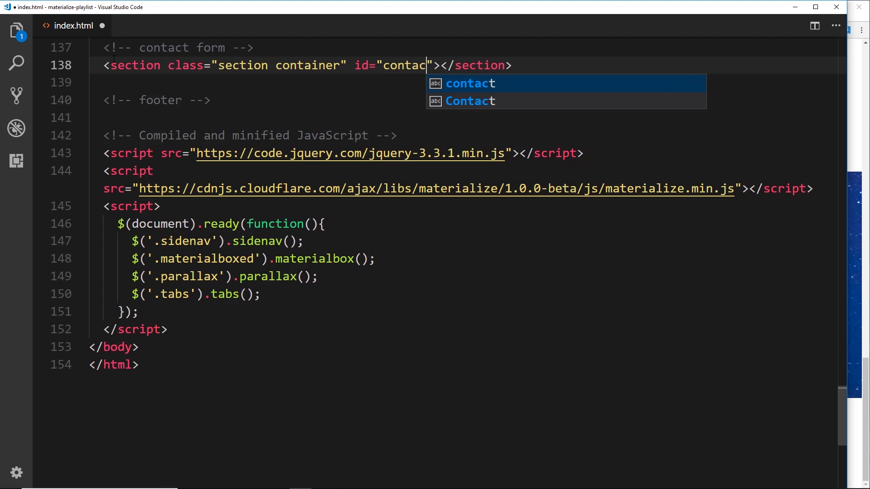
key("Enter")
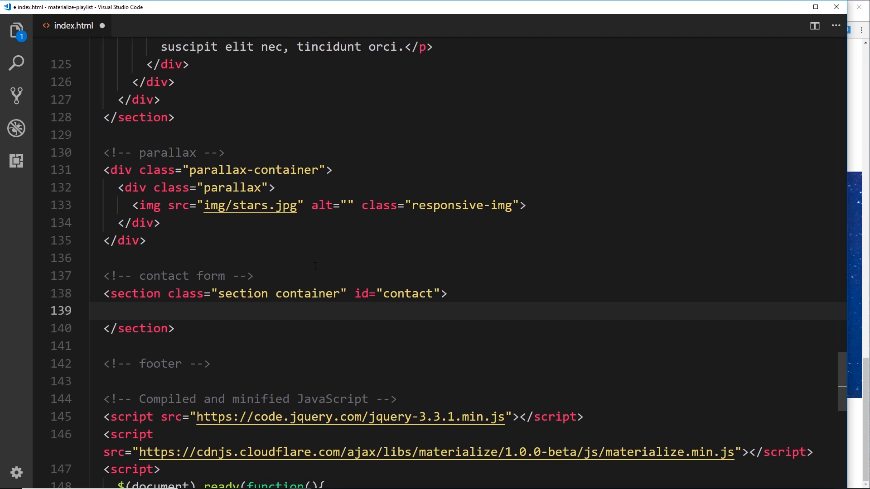
- Add a div.row containing a 'col s12 l5' column div
type("div.row")
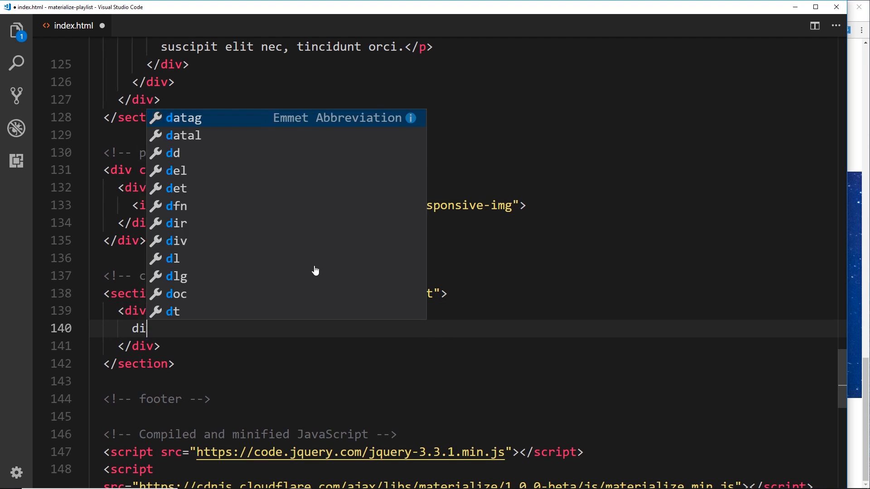
type("v.")
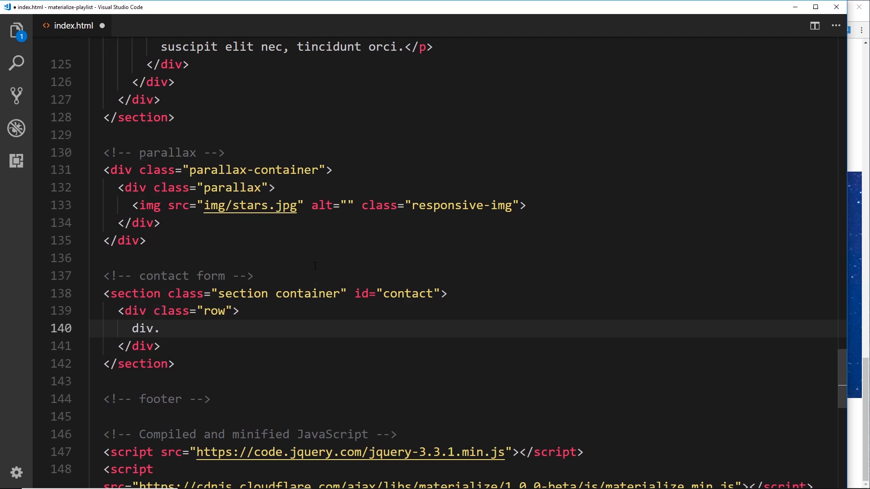
type("col")
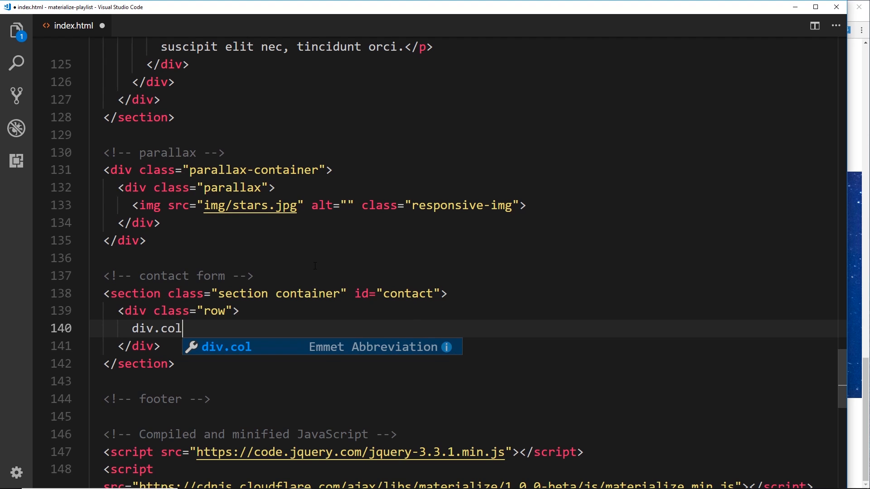
type(".s12")
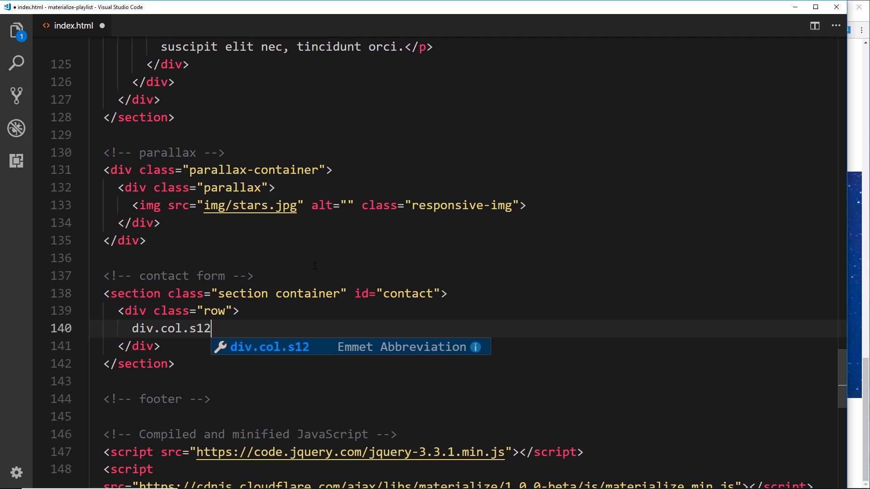
type(".l5")
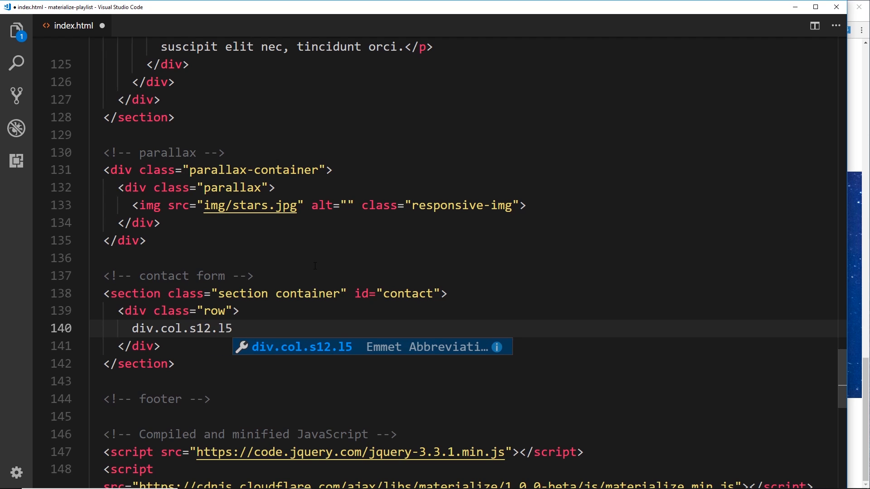
key("Tab")
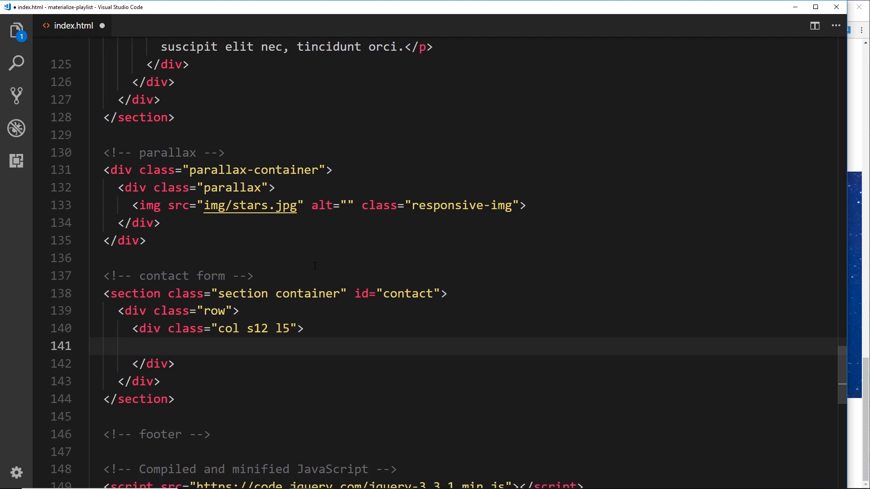
- Add an h2 with classes indigo-text text-darken-4 reading 'Get In Touch'
type("h2.")
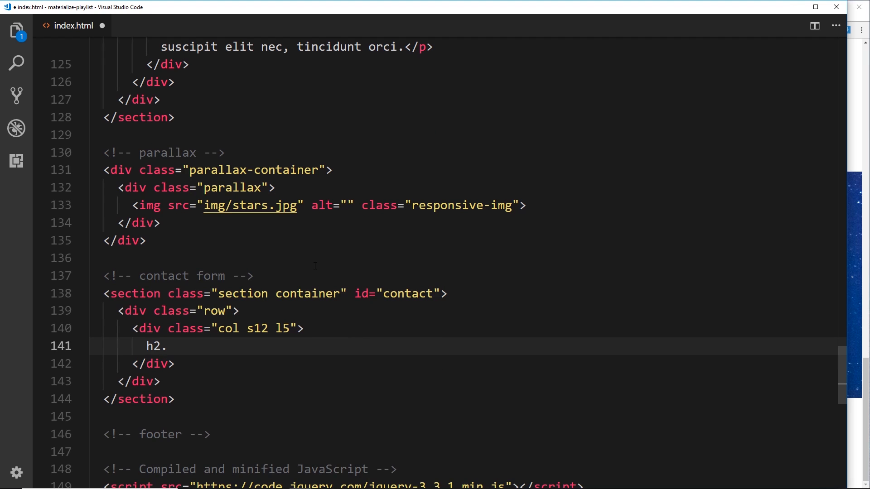
type("indigo-te")
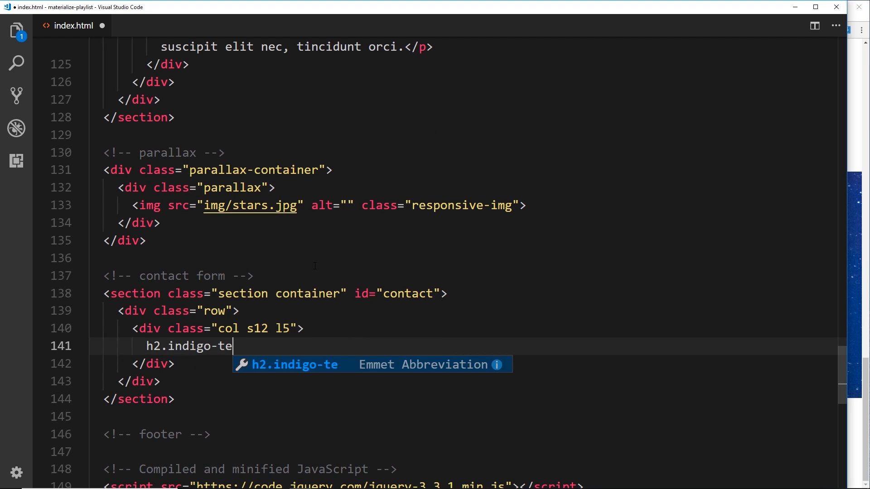
type("xt.")
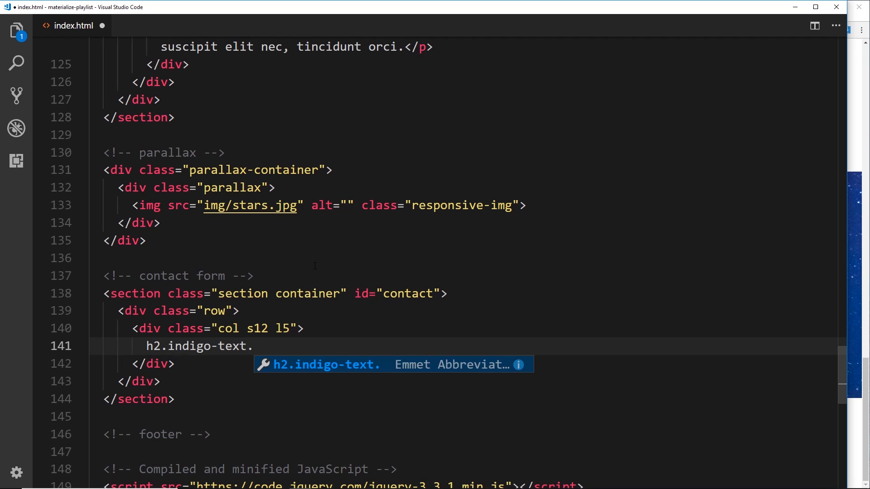
type("text")
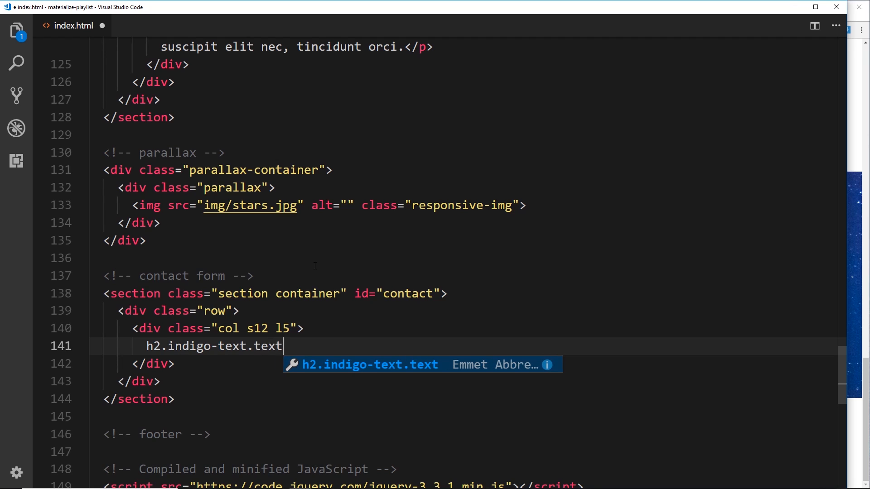
type("-darken-")
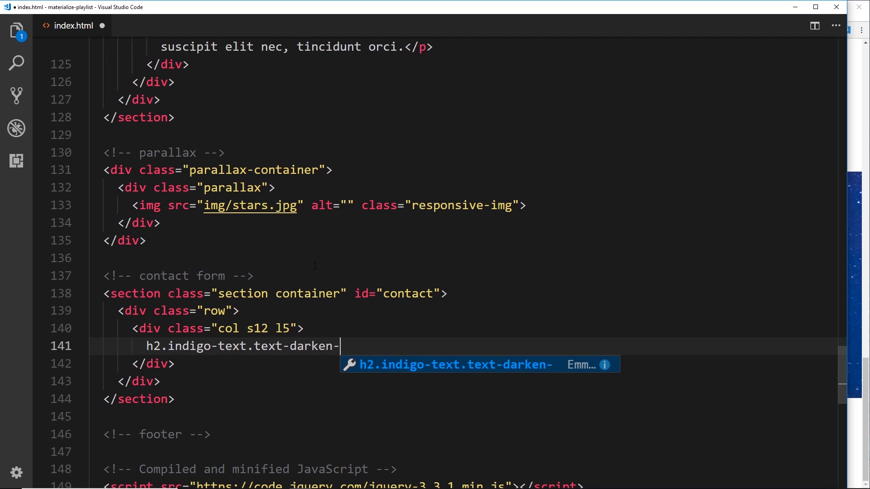
type("4")
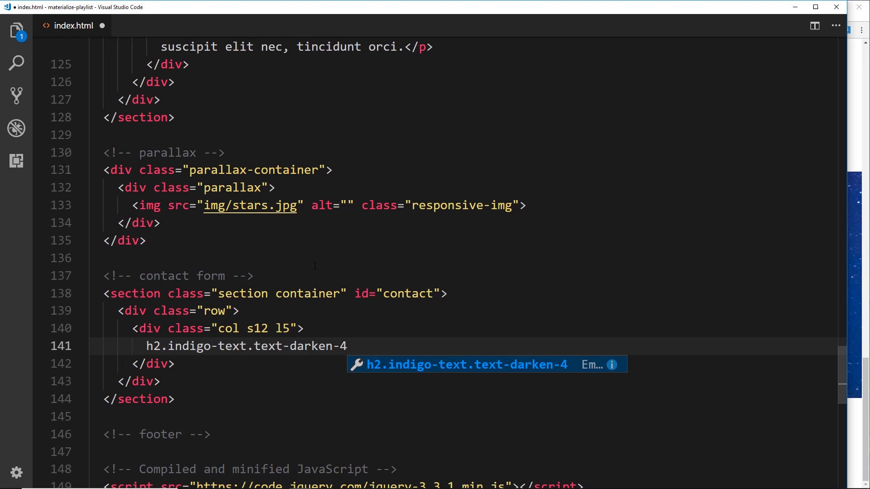
type("G</h2>")
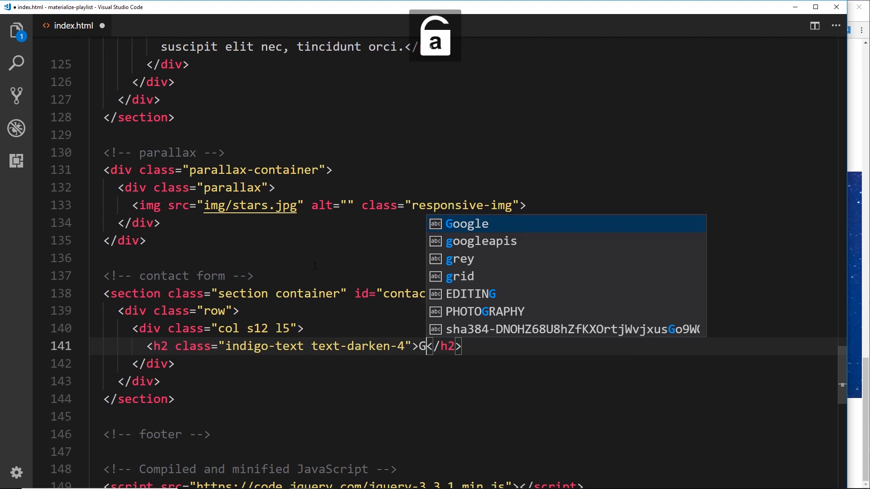
type("et In Touch")
type("<p></p>")
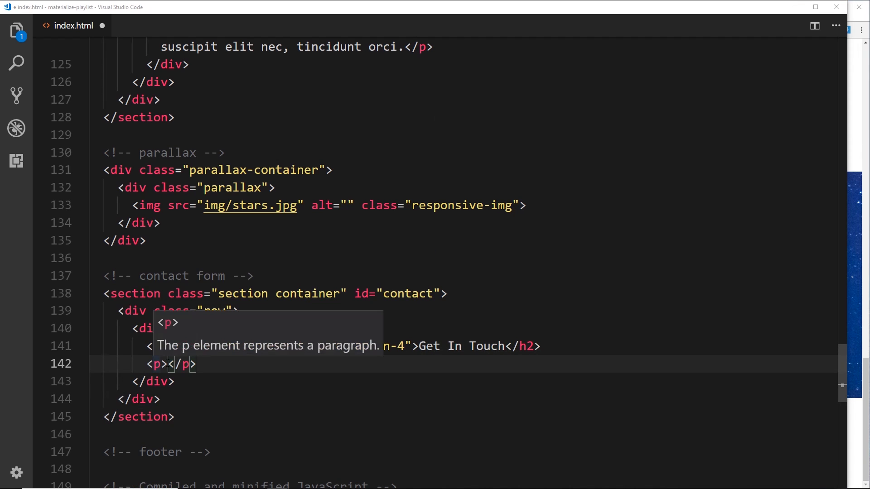
- Add lorem ipsum paragraphs below the Get In Touch heading
type("Lorem ipsum dolor sit amet, consectetur adipiscing elit. Vestibulum at lacus congue, suscipit elit nec, tincidunt orci.")
type("<p></p>")
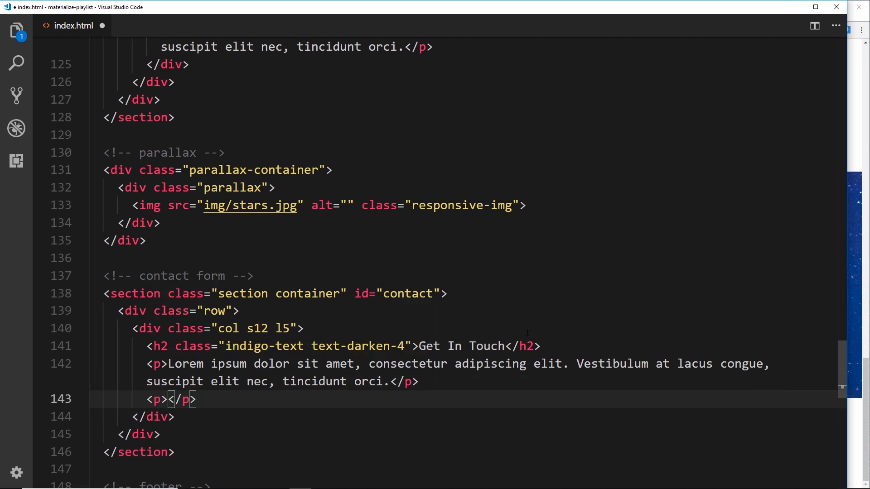
type("Lorem ipsum dolor sit amet, consectetur adipiscing elit. Vestibulum at lacus congue, suscipit elit nec, tincidunt orci.")
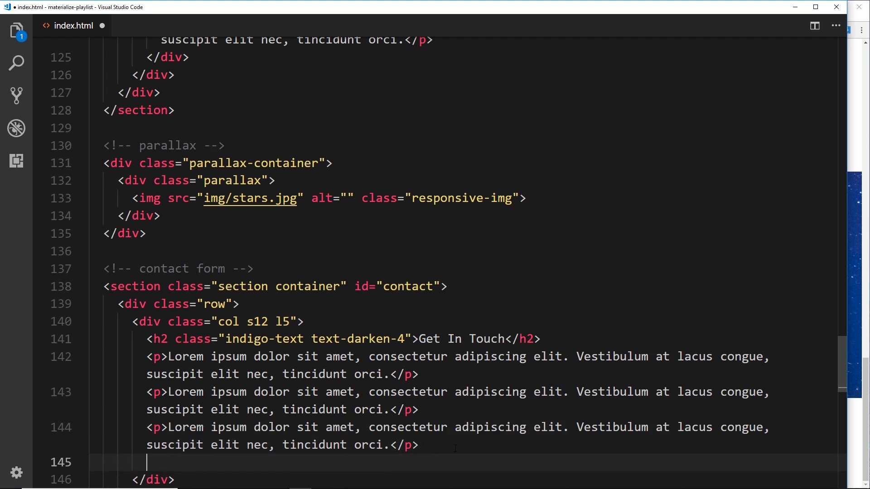
type("v")
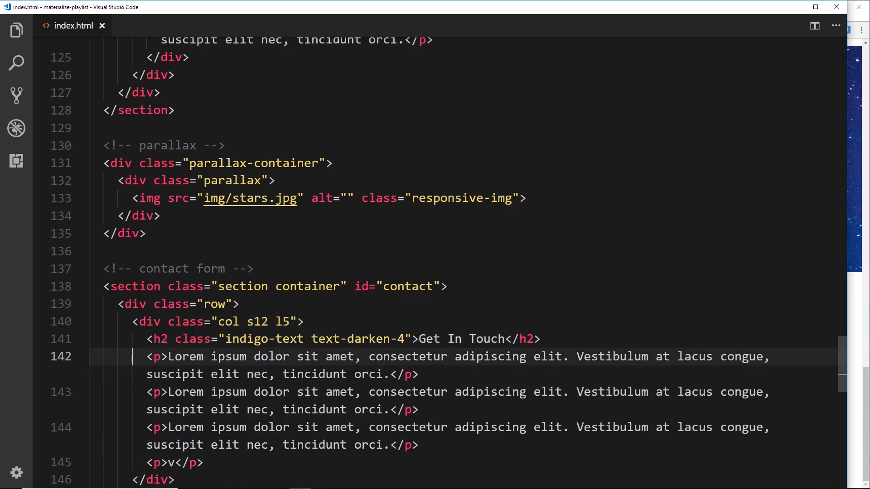
scroll("down", 3)
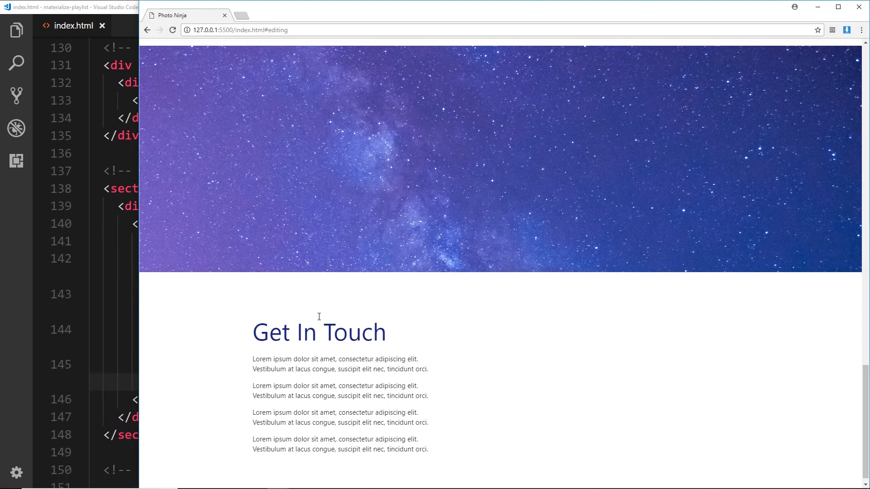
mouse_move(719, 402)
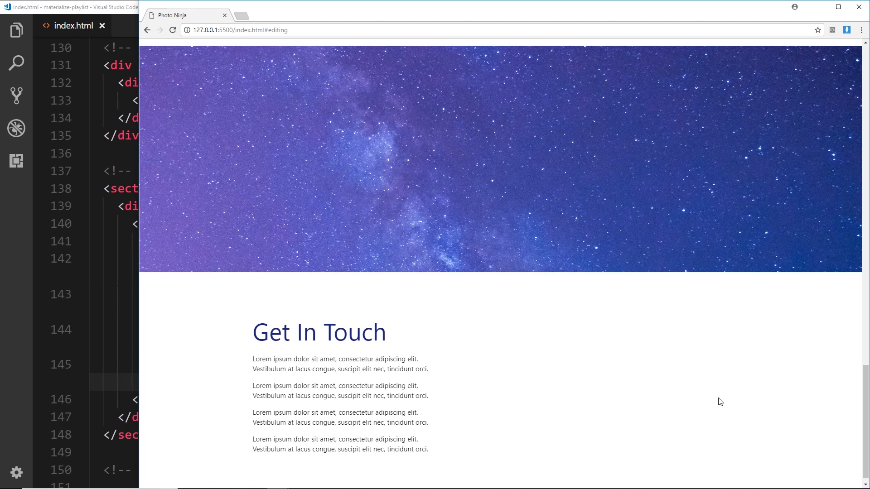
mouse_move(704, 370)
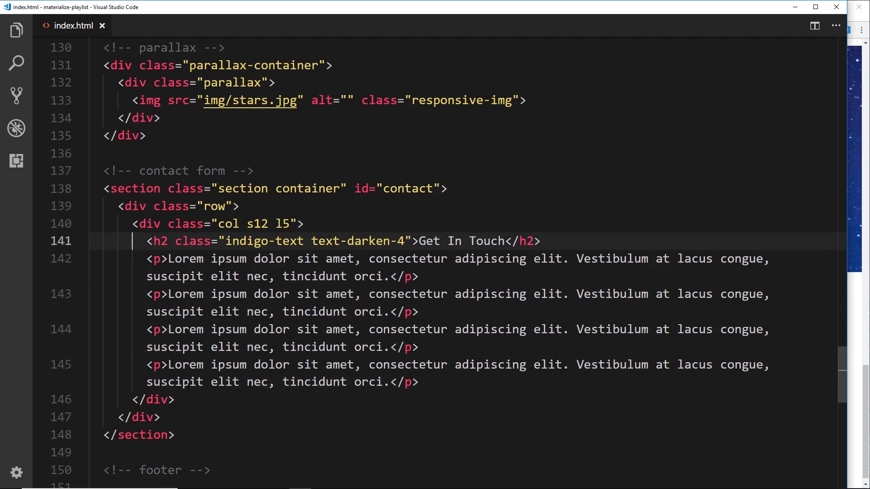
- Expand div.col.s12.l5.offset-l2 into a second column and begin a form inside it
type("div.co")
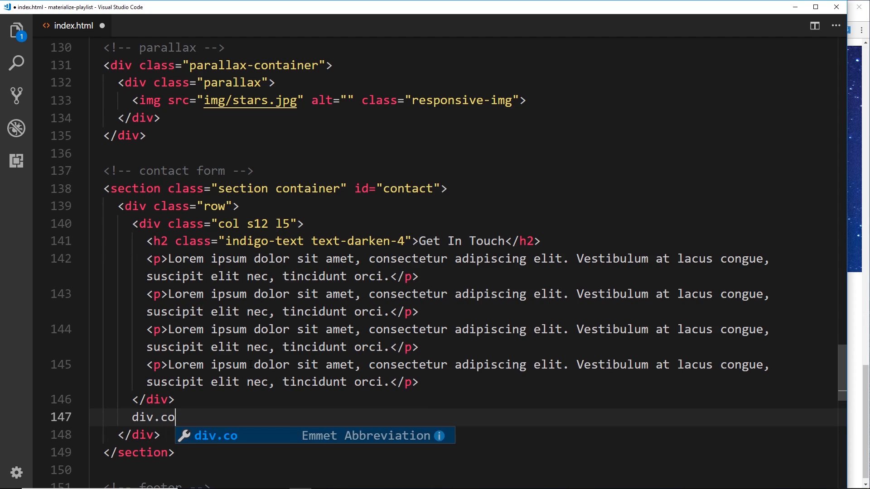
type("l.s1")
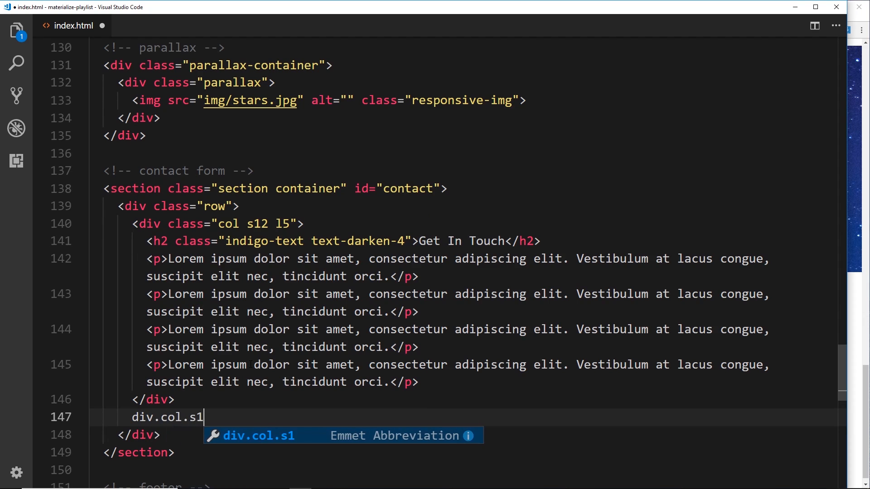
type("2")
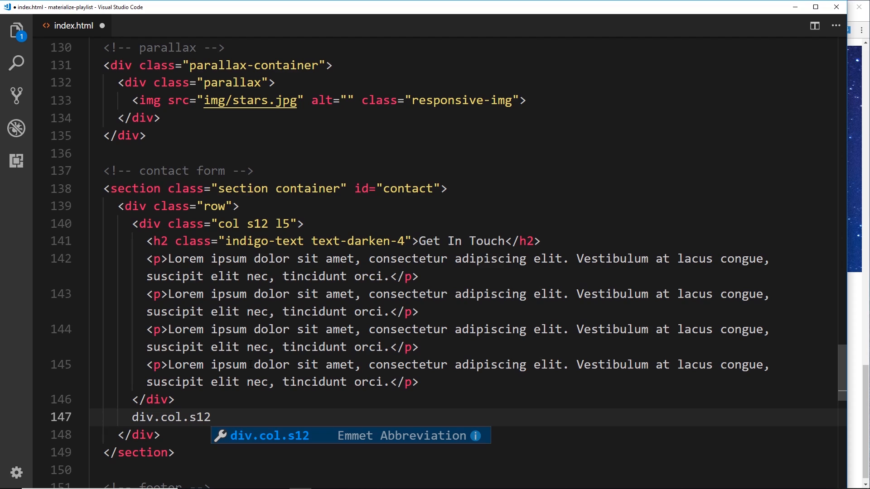
type(".l")
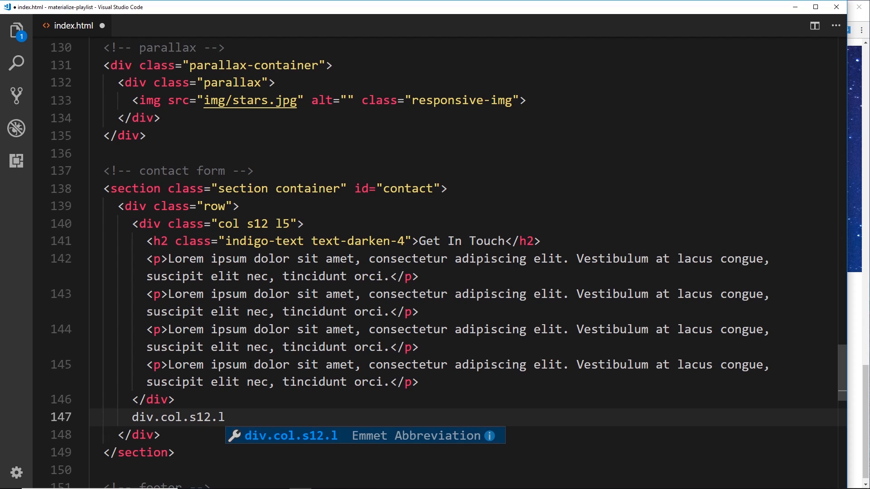
type("5")
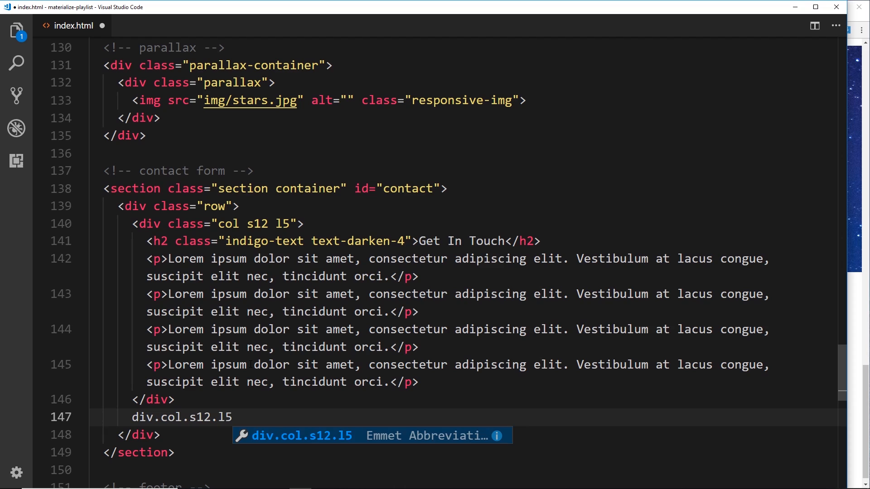
mouse_move(279, 442)
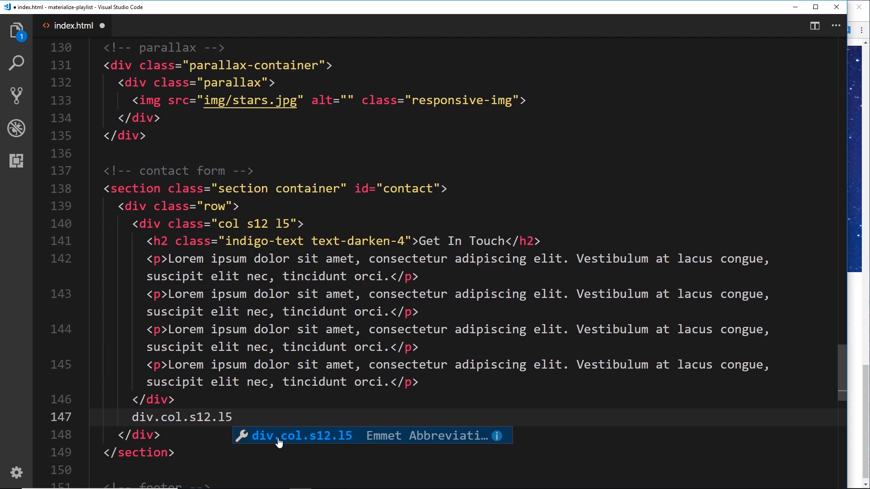
type(".offset-")
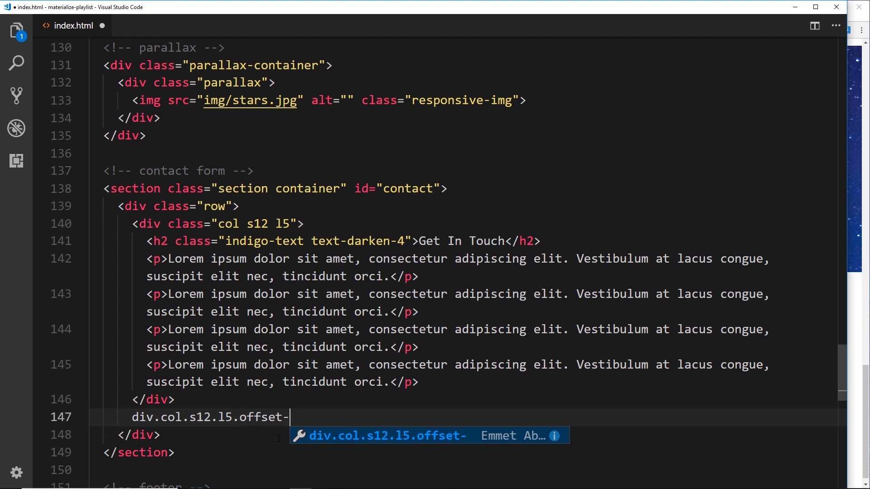
type("12")
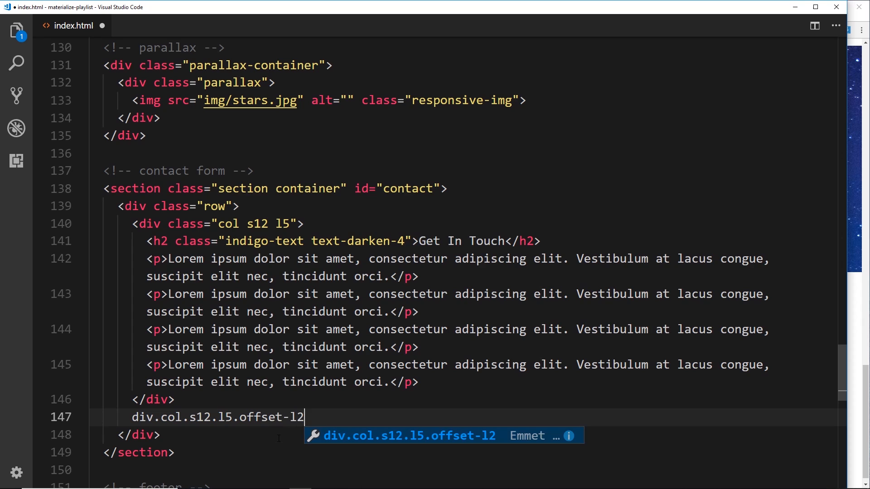
key("Tab")
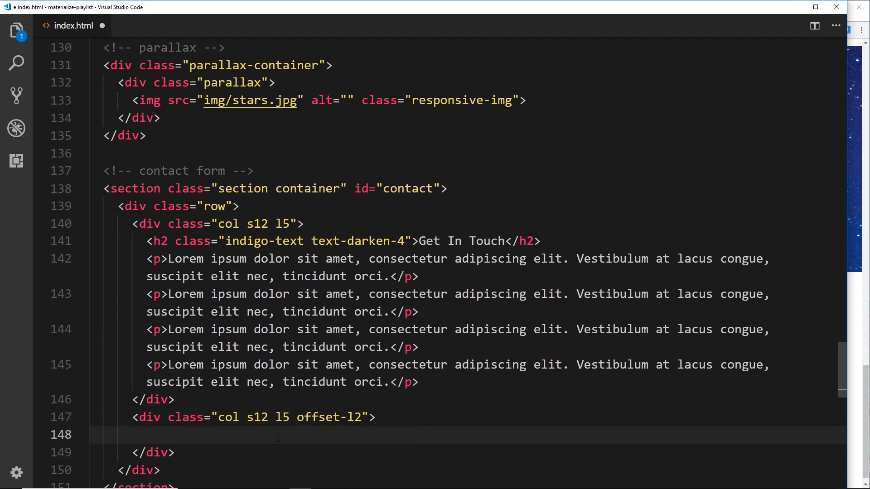
type("form action=\"\">")
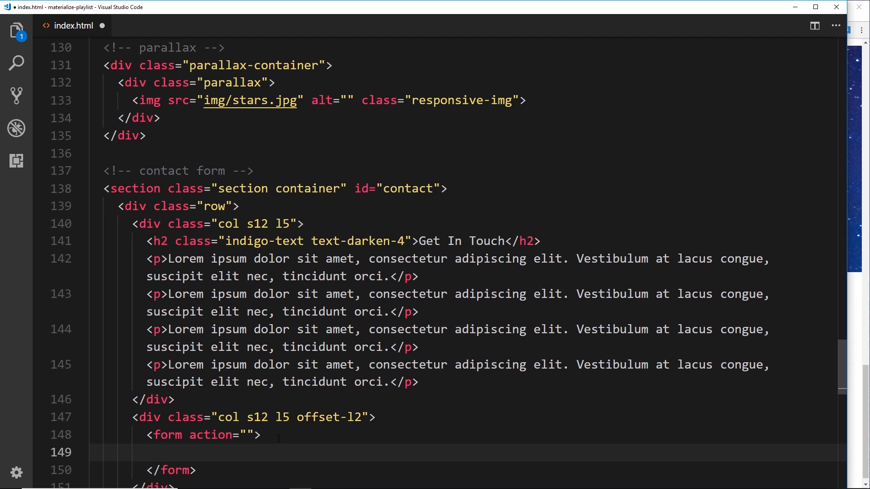
- Add a div.input-field holding an email input with id 'email'
type("div")
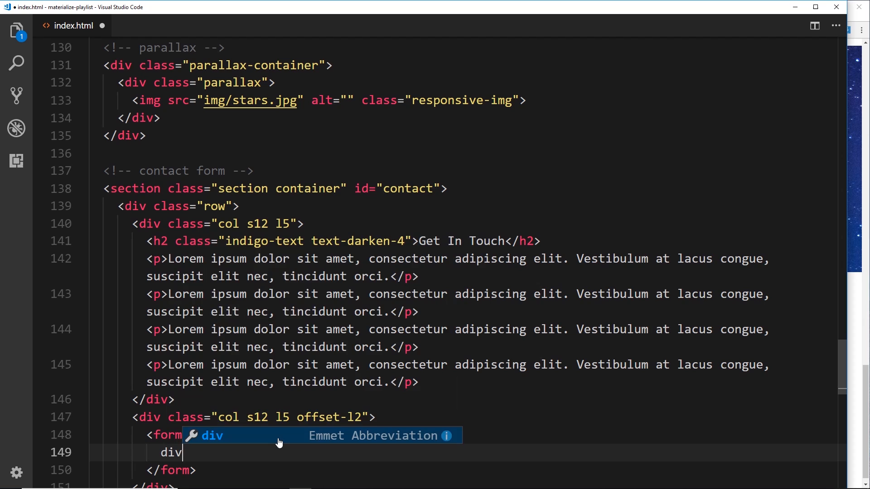
type(".in")
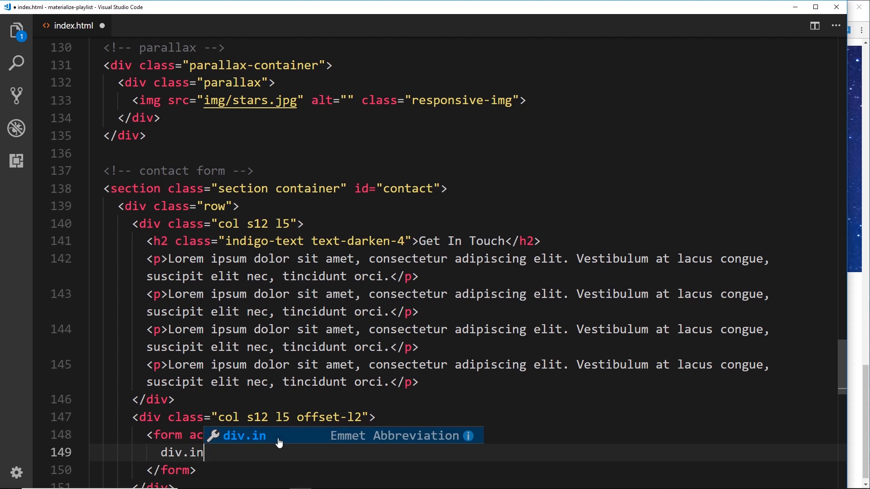
type("put-field\"></div>")
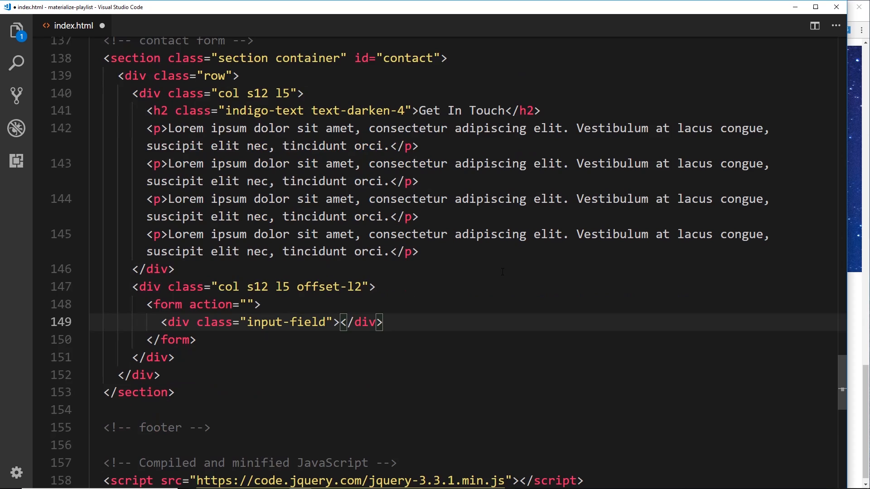
key("enter")
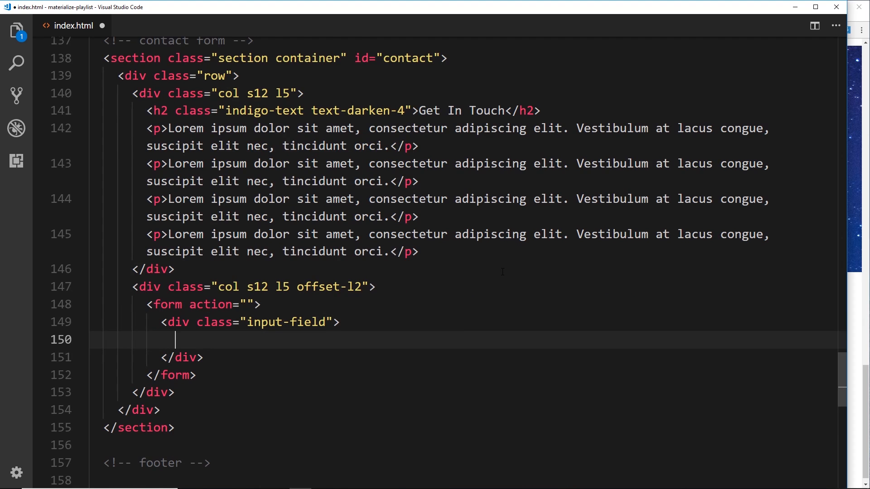
type("<input type=\"text\">")
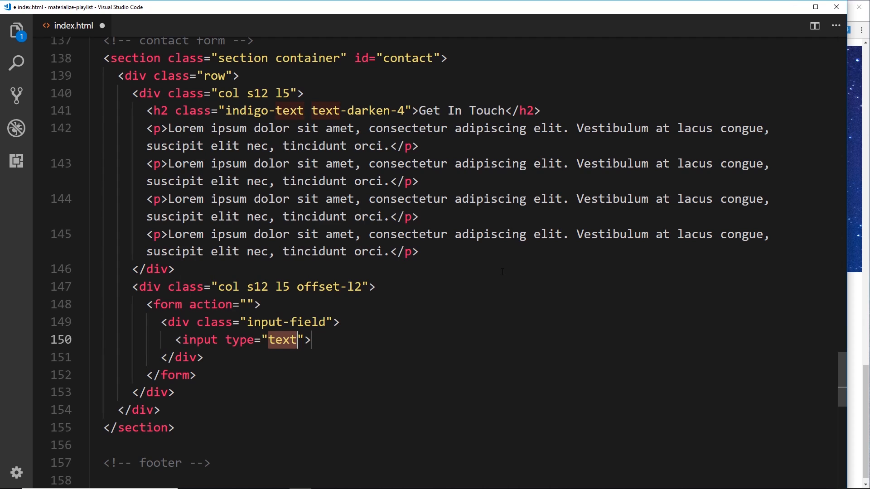
type("email")
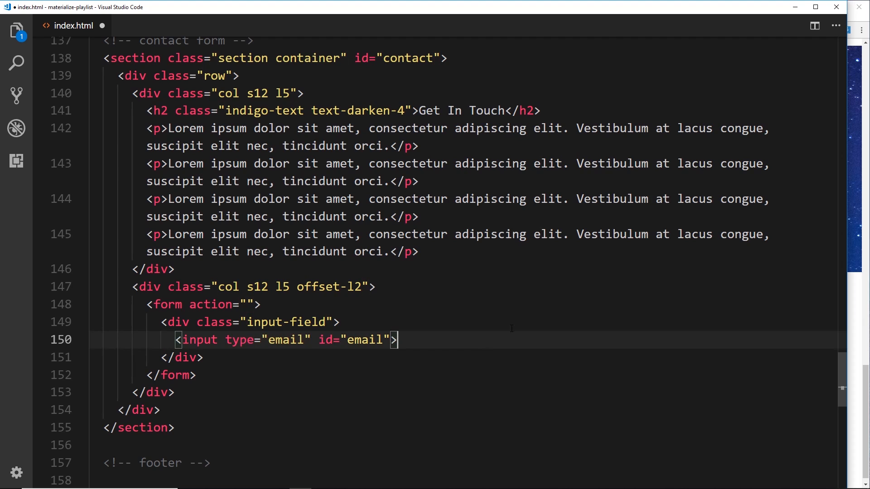
- Add a label for 'email' with the text 'Your Email'
key("enter")
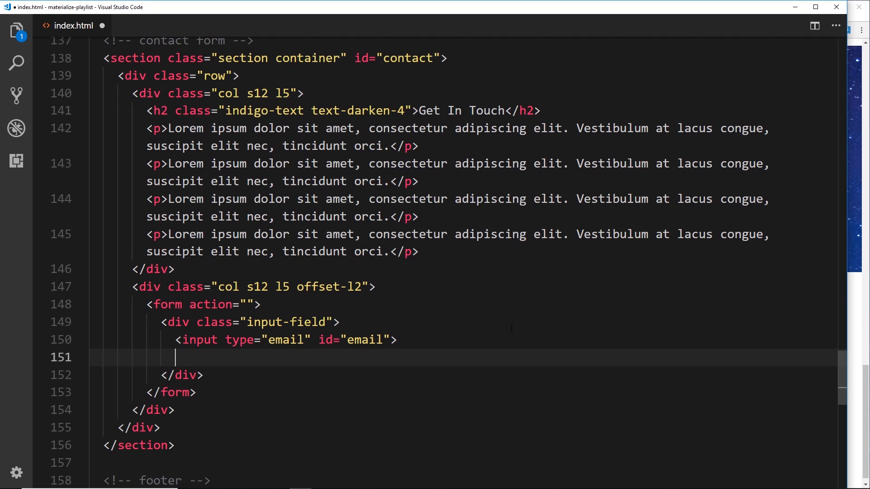
type("label for=\"\"></label>")
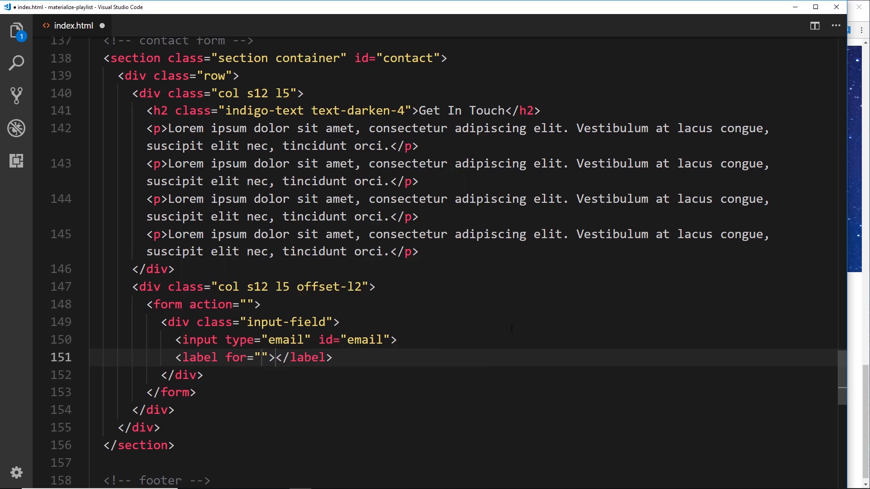
type("emaikl")
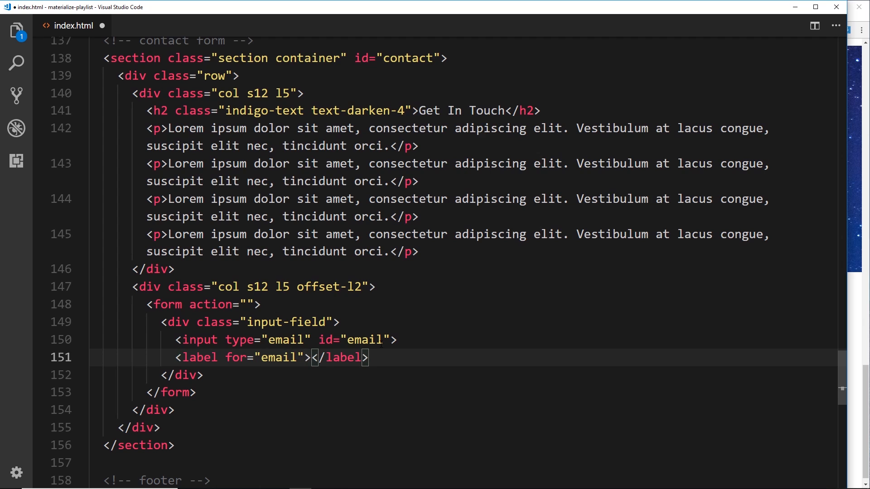
type("Your Emai")
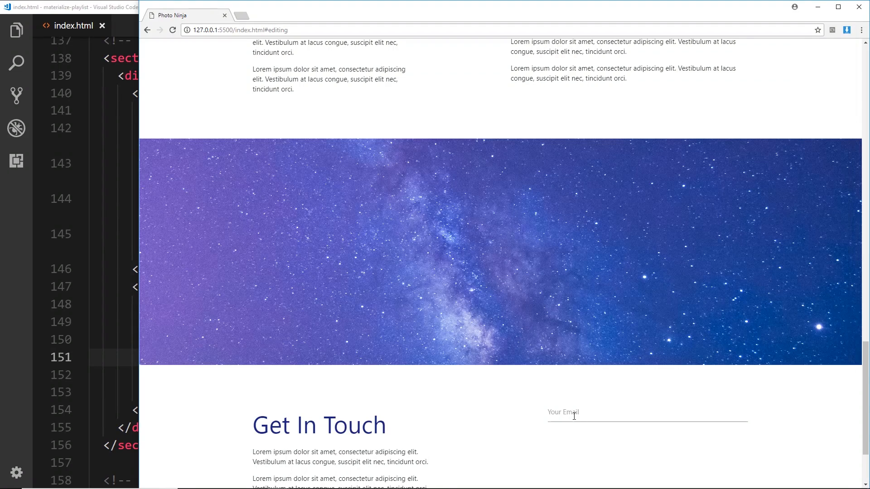
- Scroll to the contact section and confirm the Your Email label floats on focus
scroll("down", 3)
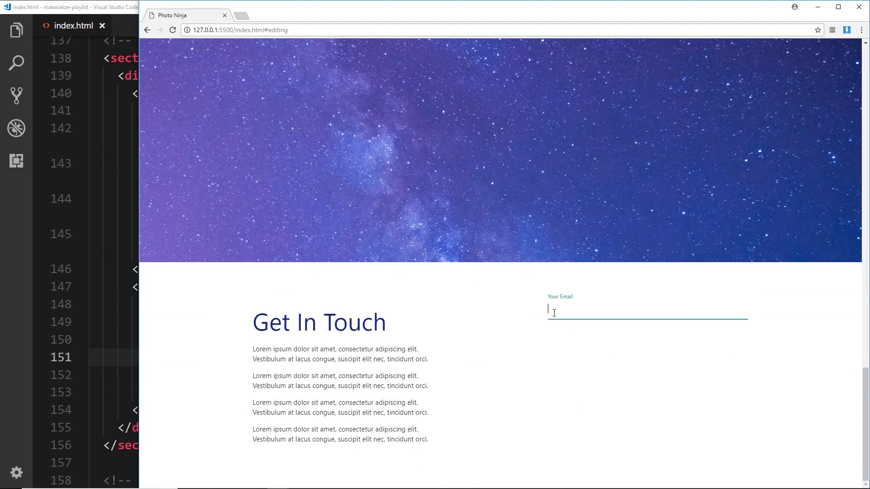
mouse_move(581, 298)
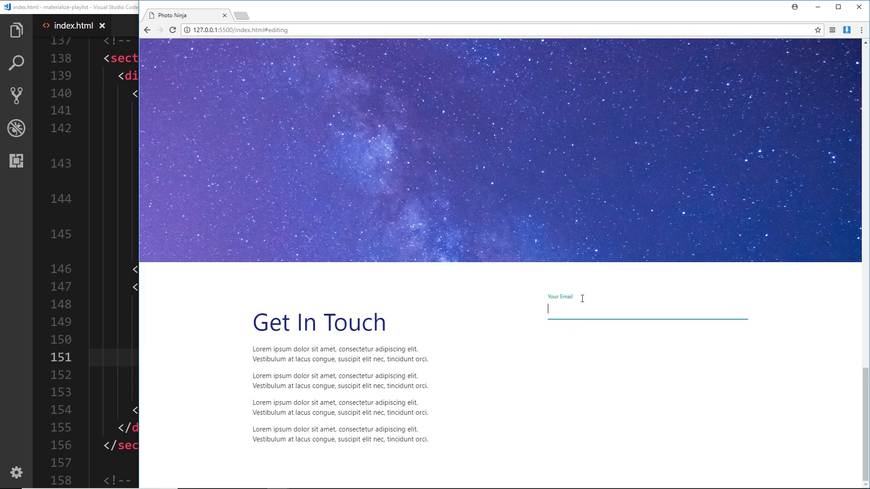
left_click(598, 374)
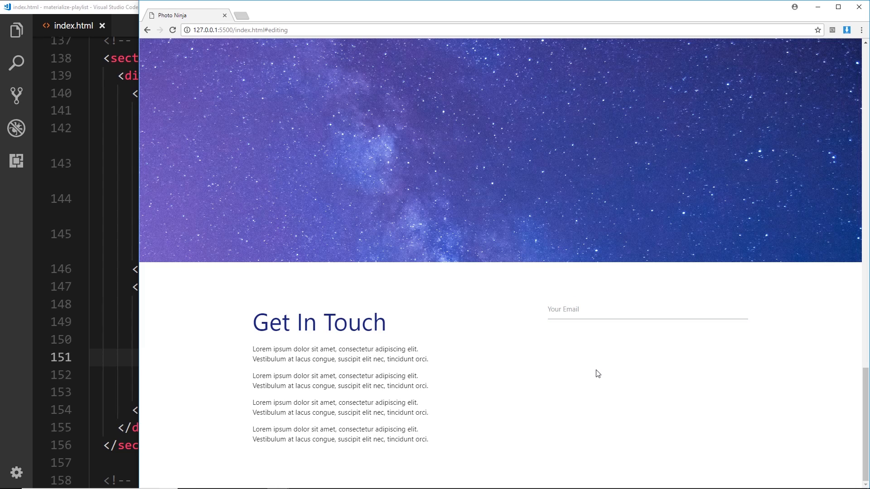
mouse_move(599, 371)
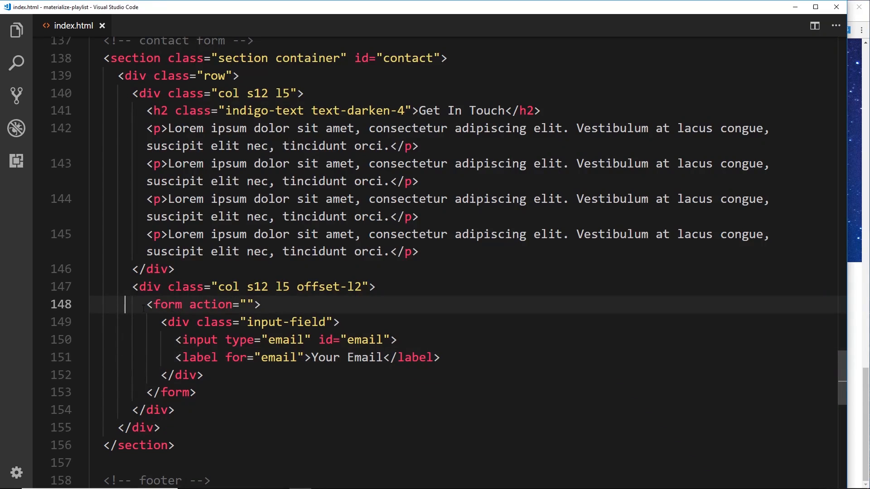
mouse_move(166, 304)
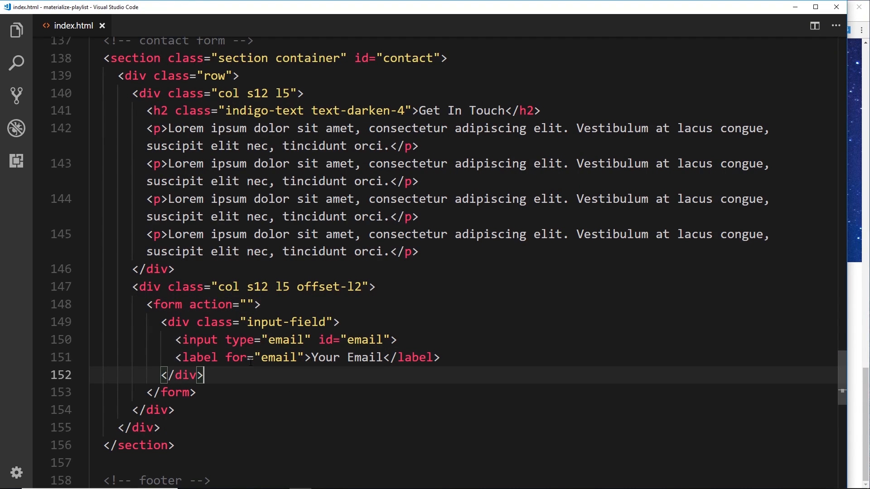
- Add a second input-field with a materialize-textarea, id 'message', without cols or rows
type("div.")
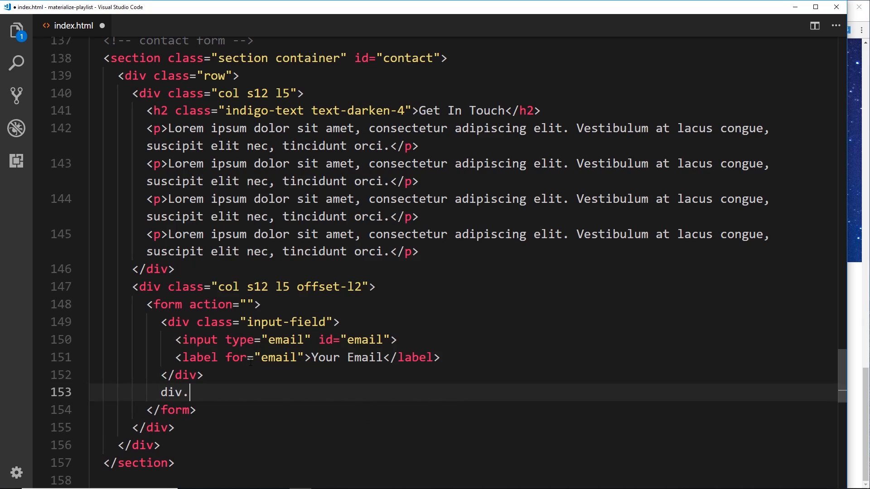
type("input-")
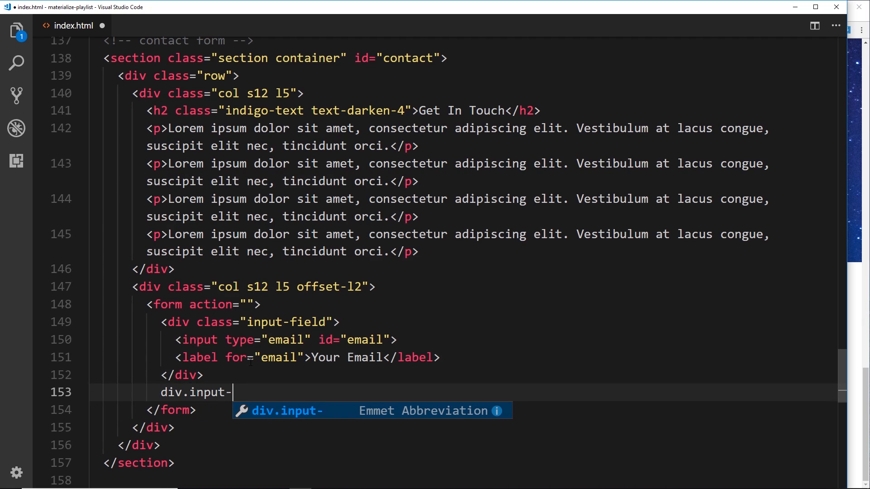
key("Tab")
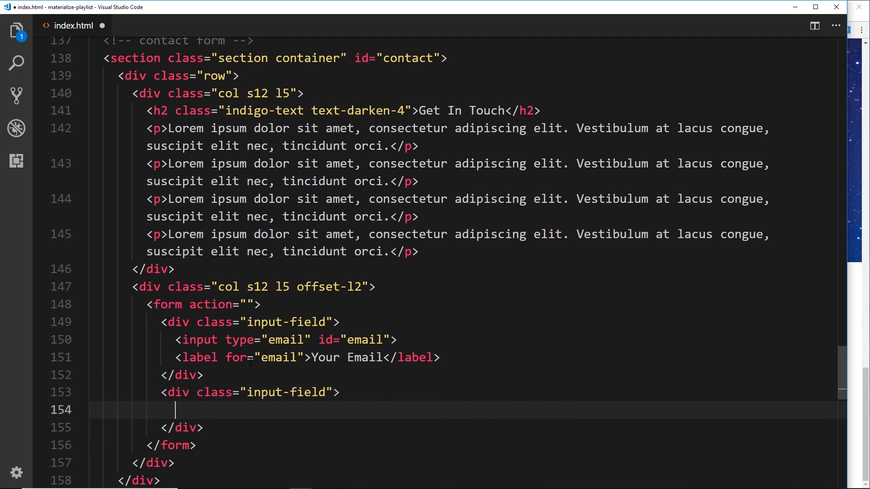
type("tex")
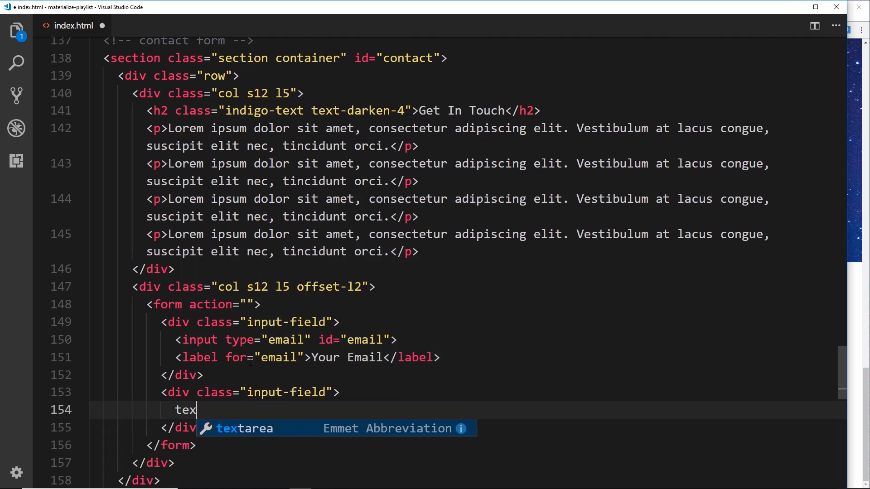
key("Tab")
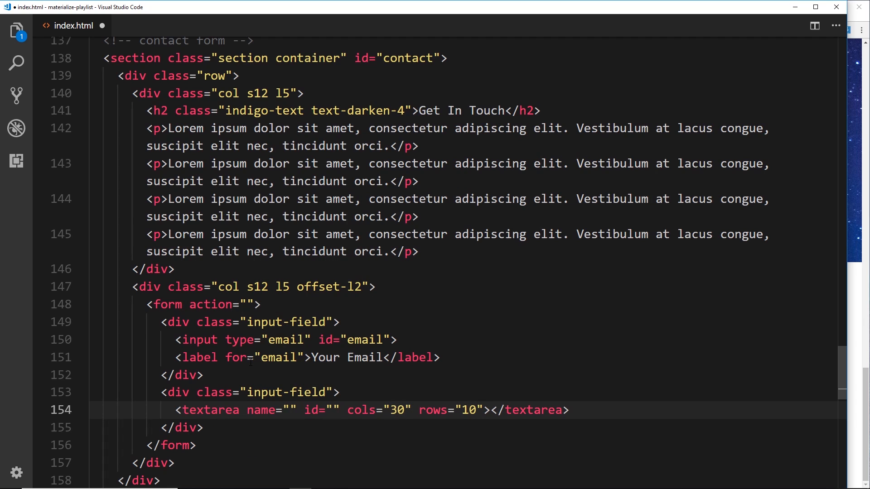
key("Delete")
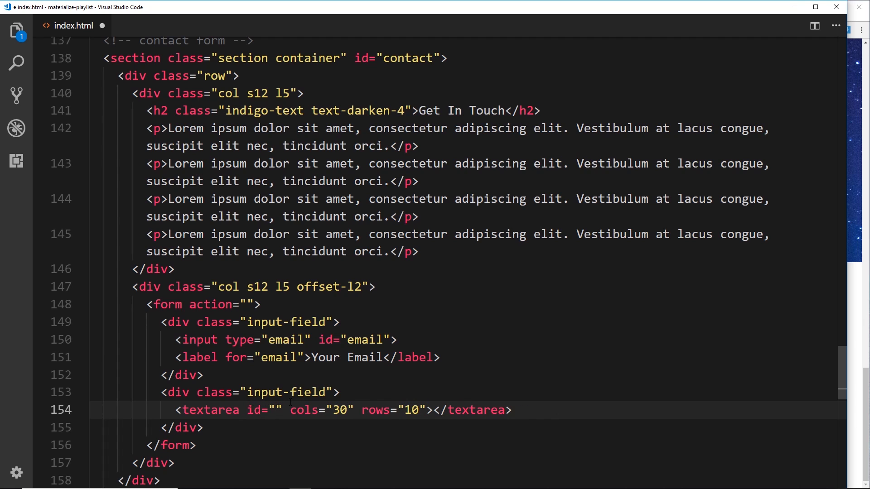
type("message")
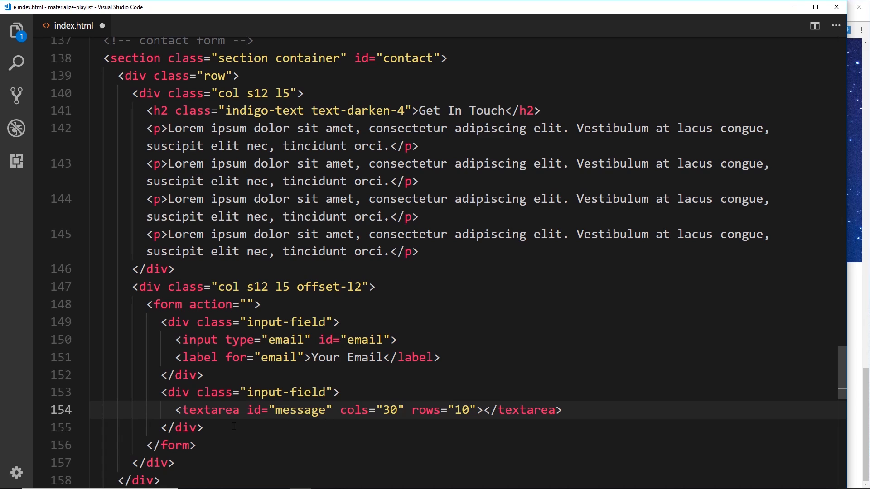
type("class=\"")
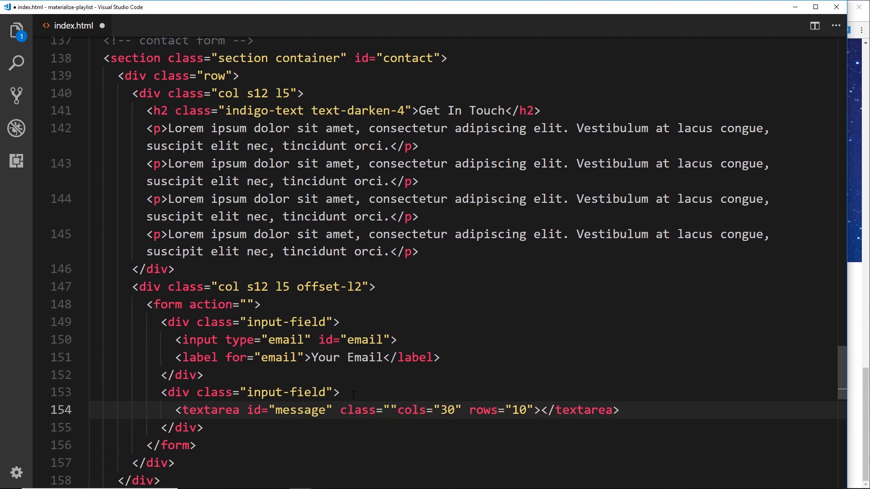
type("materialize-")
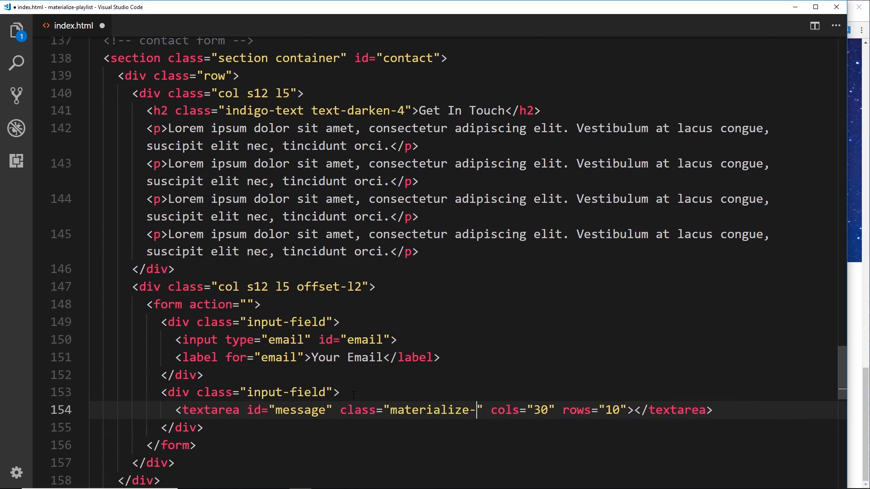
type("textarea")
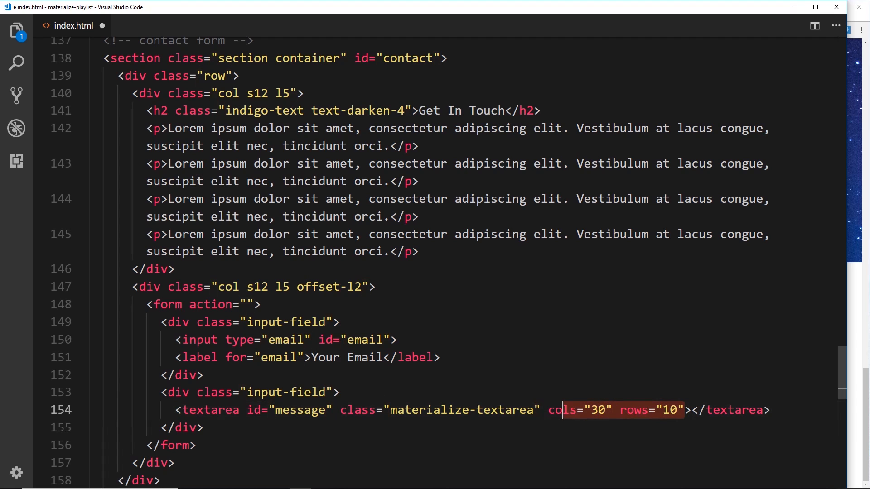
key("Delete")
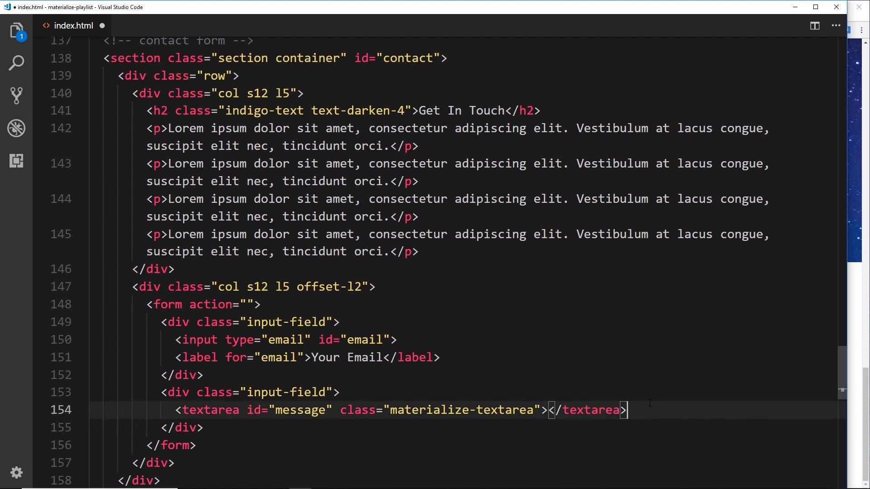
- Add a 'Your message' label for the message textarea
type("label for=\"message\"></label>")
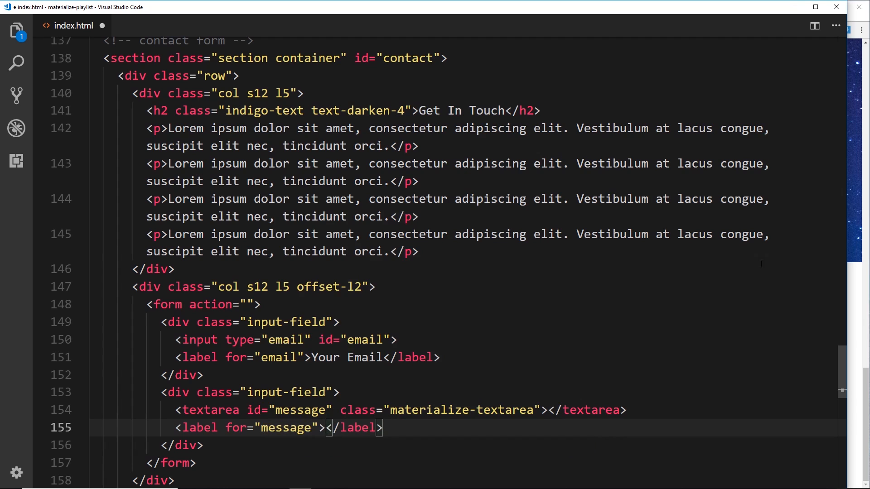
type("You")
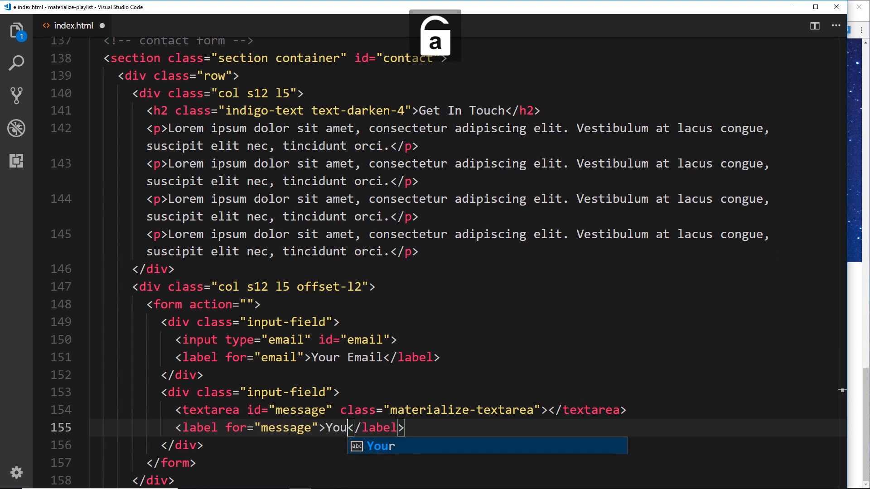
type("message")
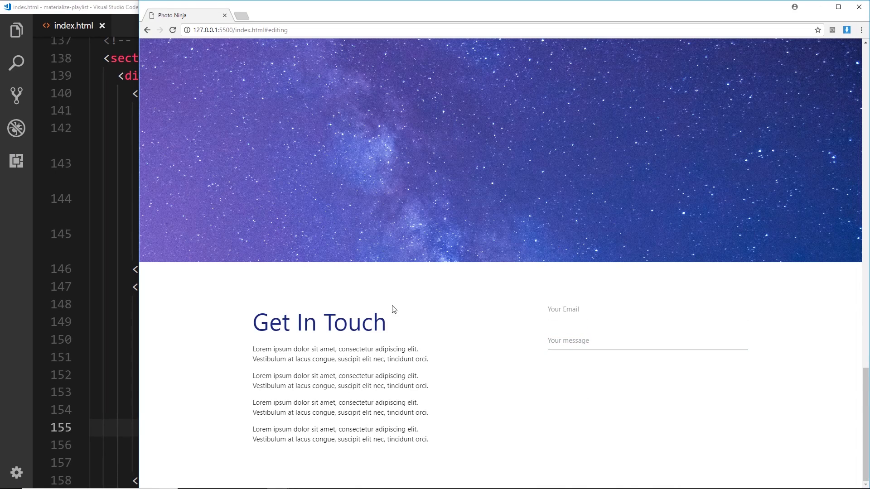
mouse_move(538, 315)
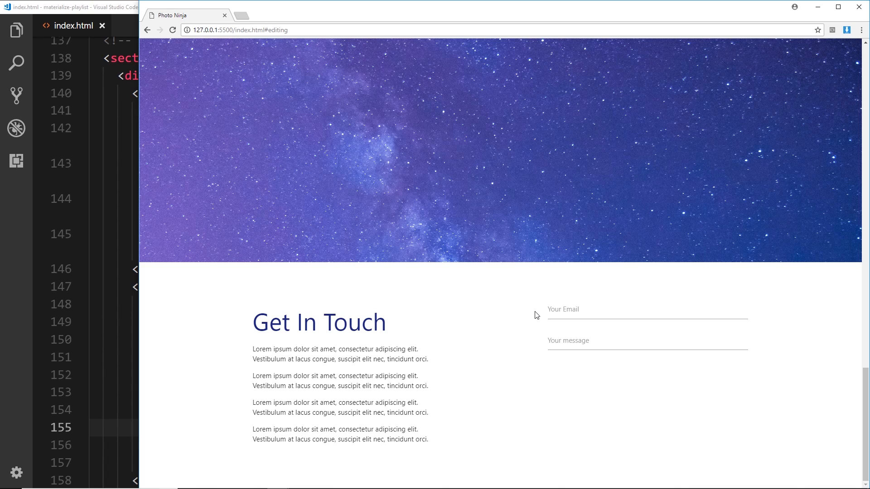
mouse_move(544, 343)
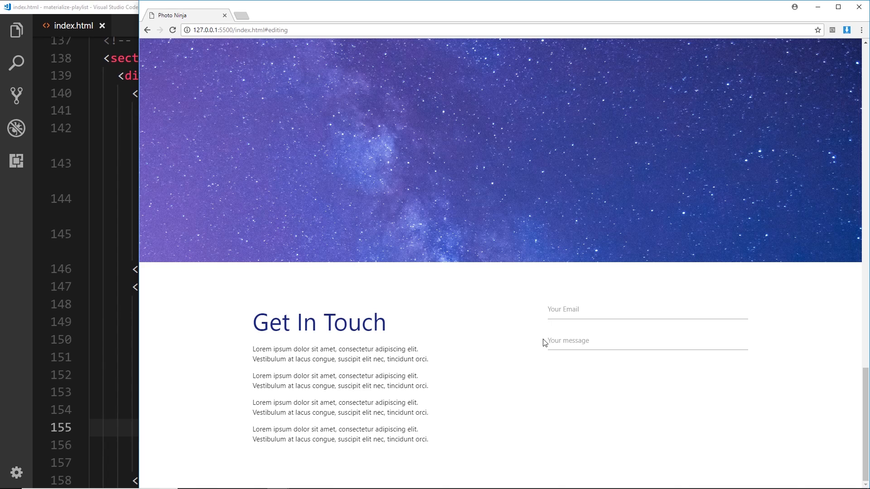
mouse_move(539, 346)
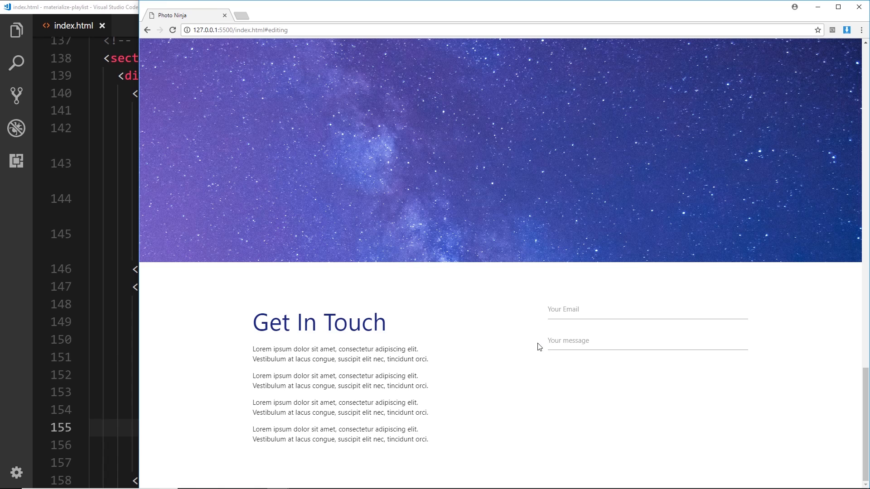
mouse_move(25, 356)
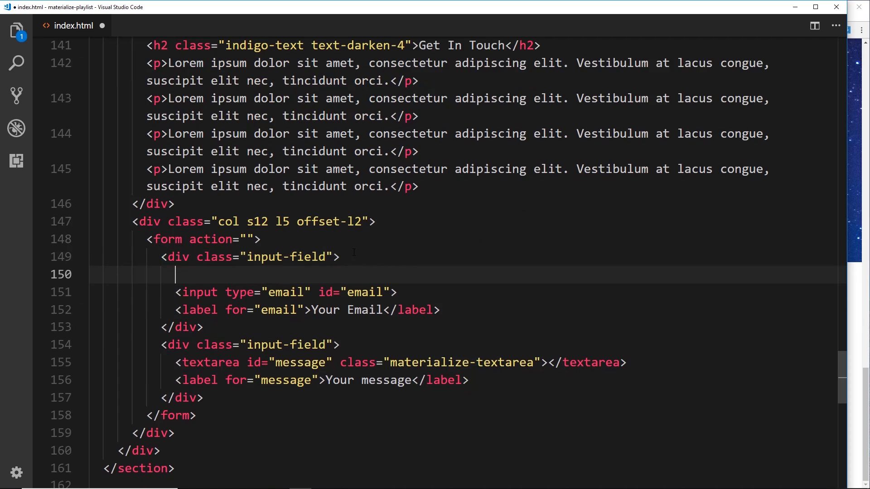
- Add a material-icons 'email' icon ahead of the email input
type("i")
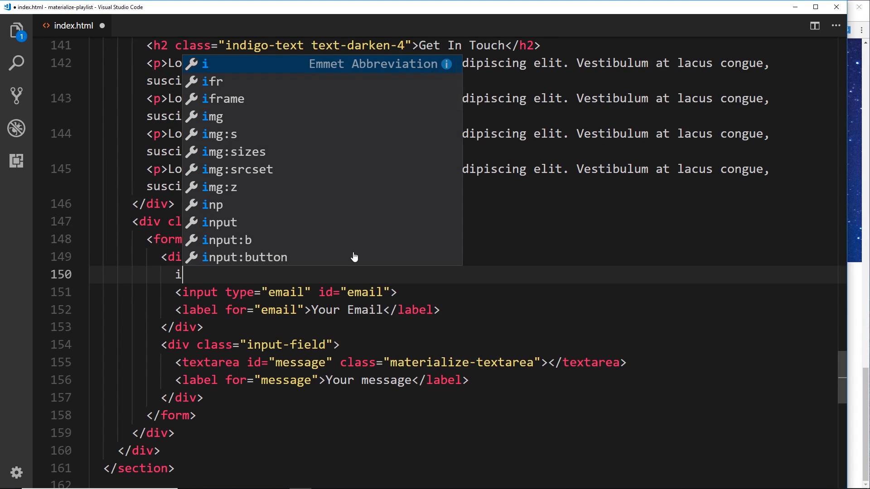
type(".material")
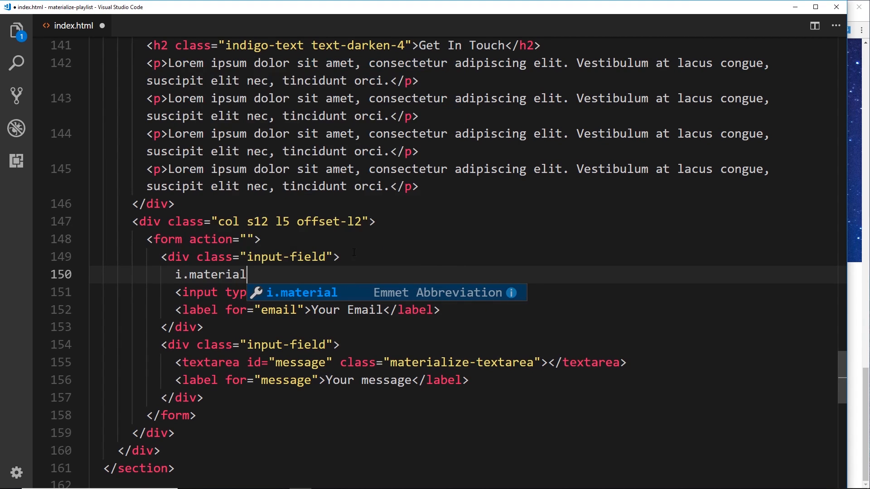
key("Tab")
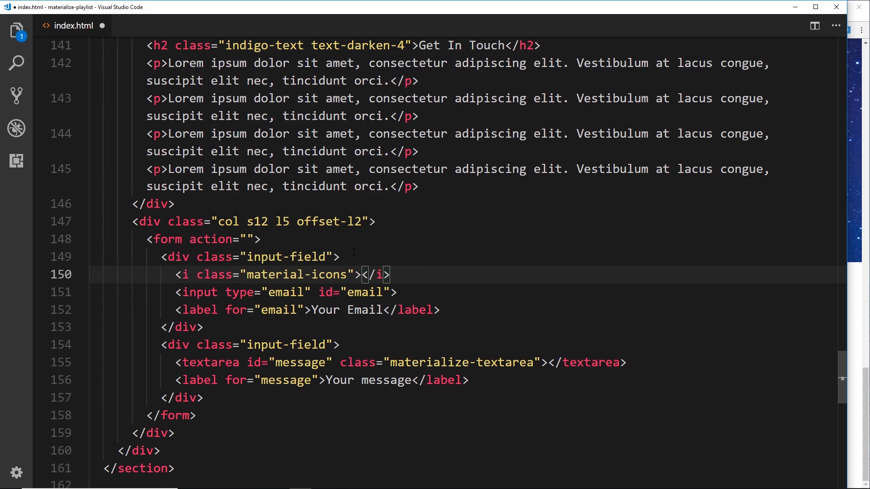
type("email")
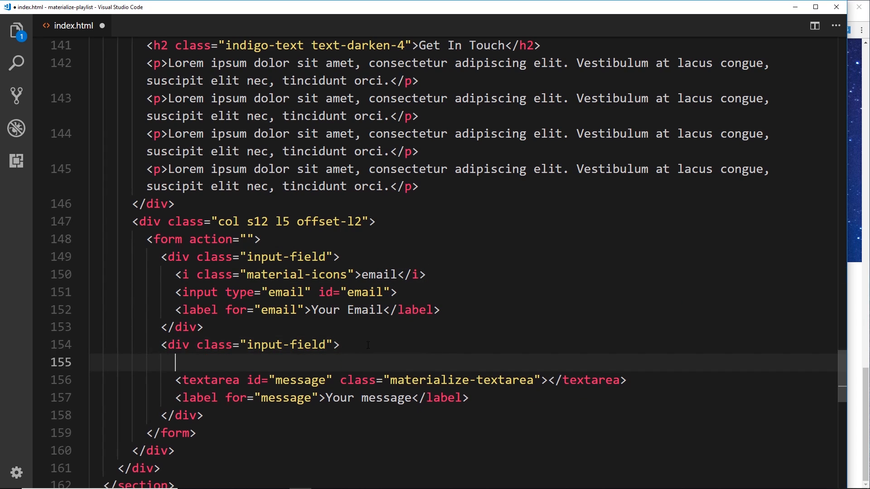
- Add a 'message' icon ahead of the textarea and give both icons the prefix class
type("i.material")
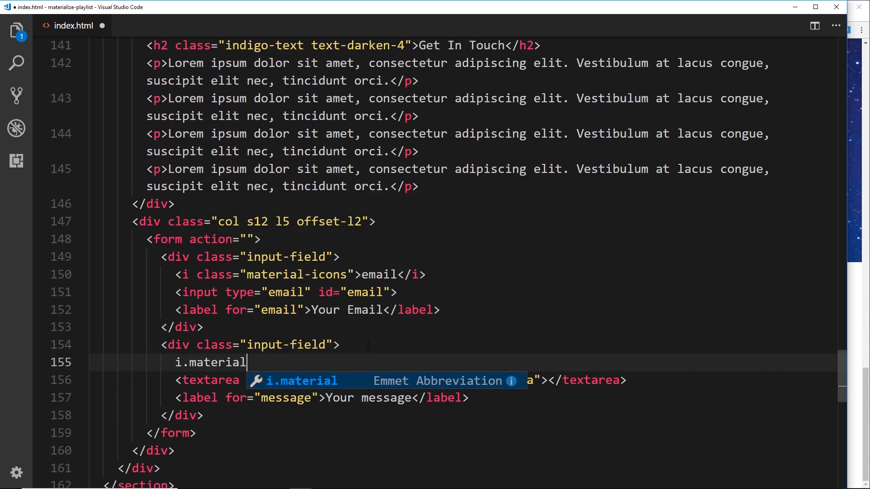
key("Tab")
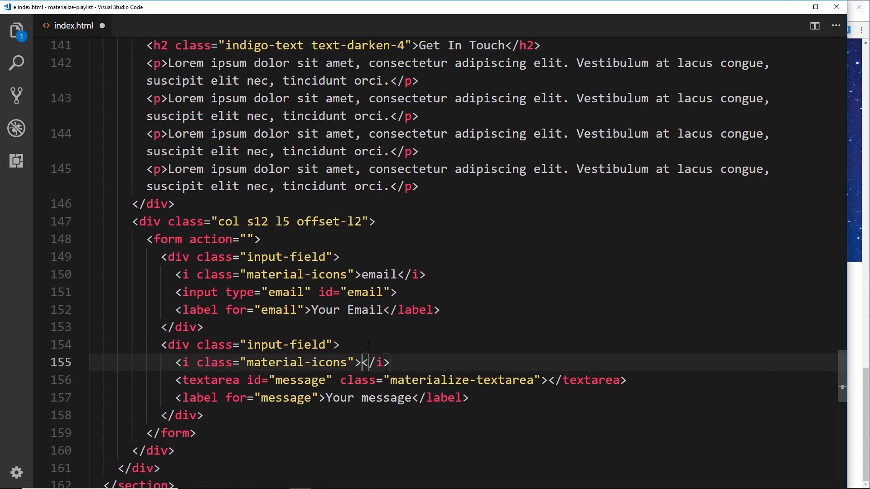
type("mes")
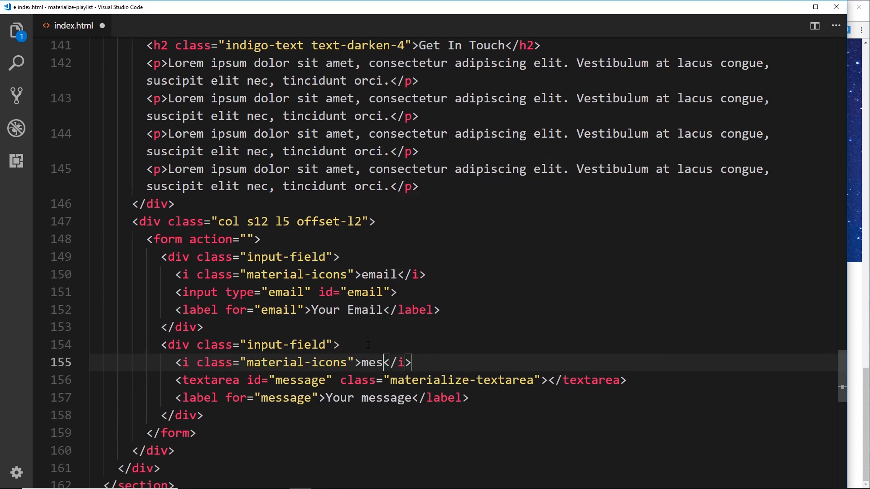
type("sage")
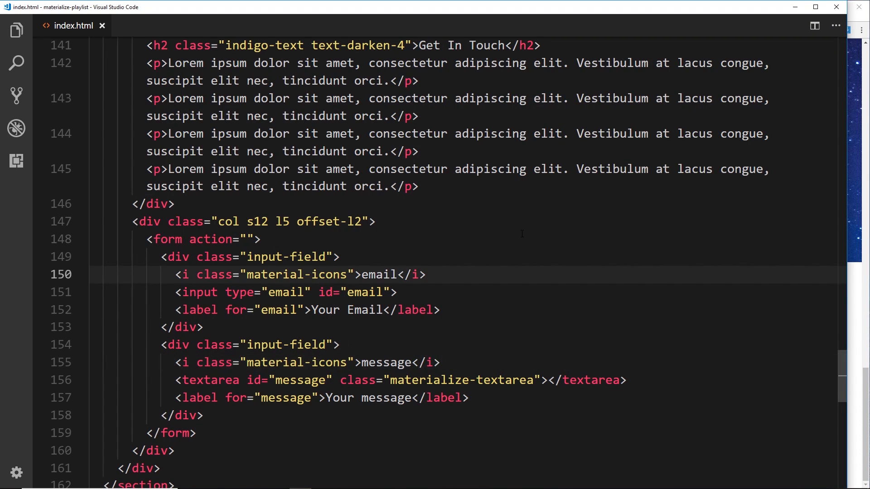
type("prefix")
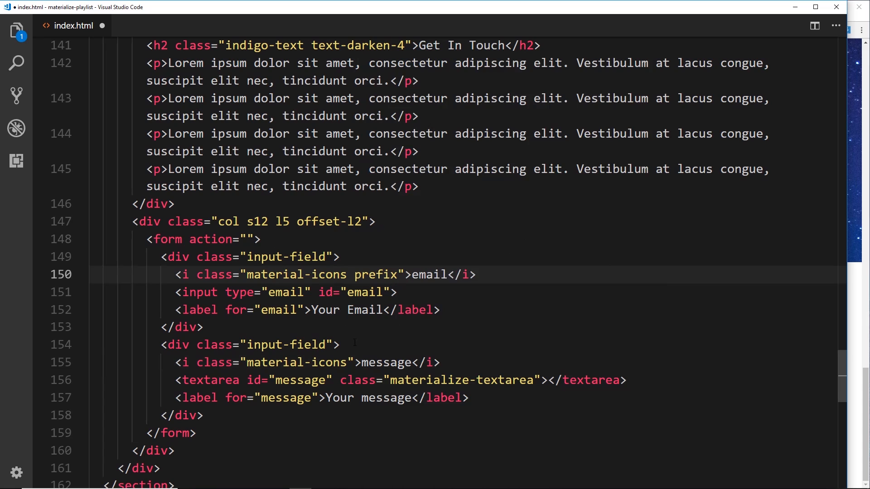
type("prefix")
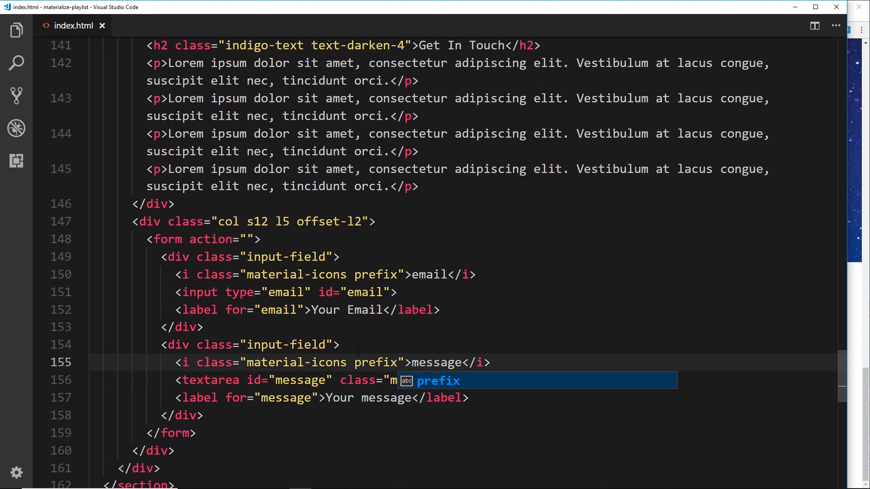
mouse_move(852, 213)
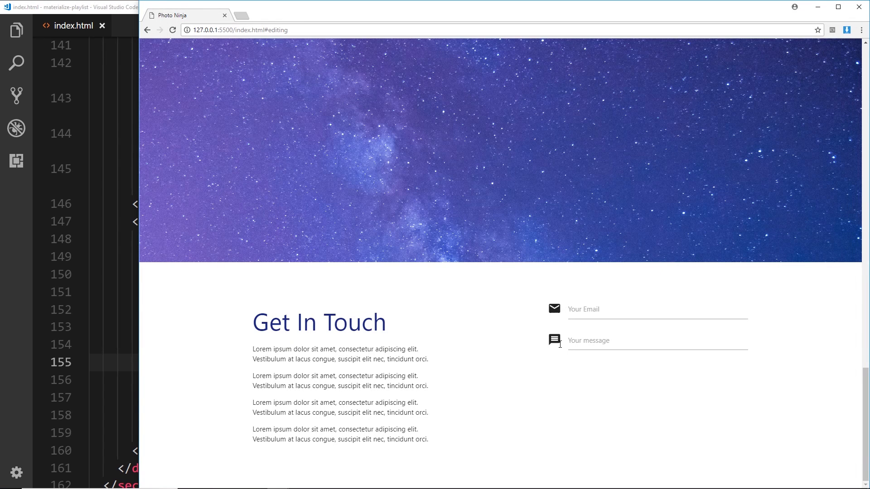
- Focus the message field to check its label rises beside the new icon
left_click(657, 340)
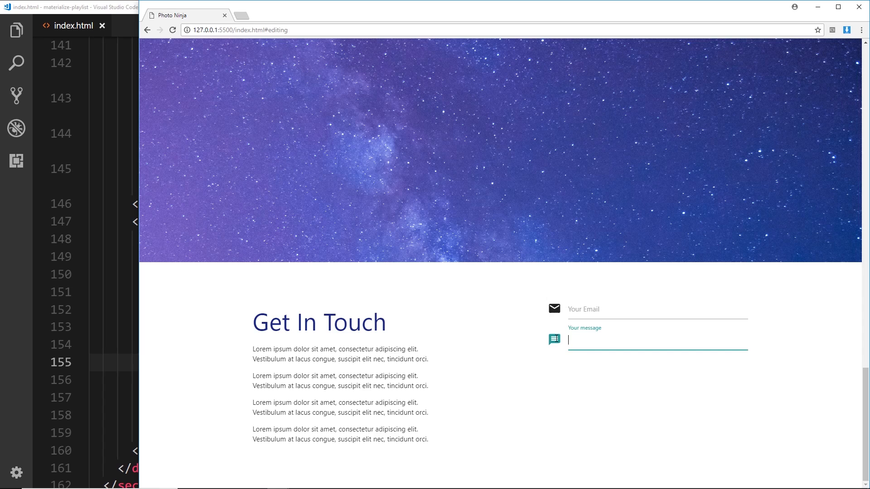
mouse_move(749, 402)
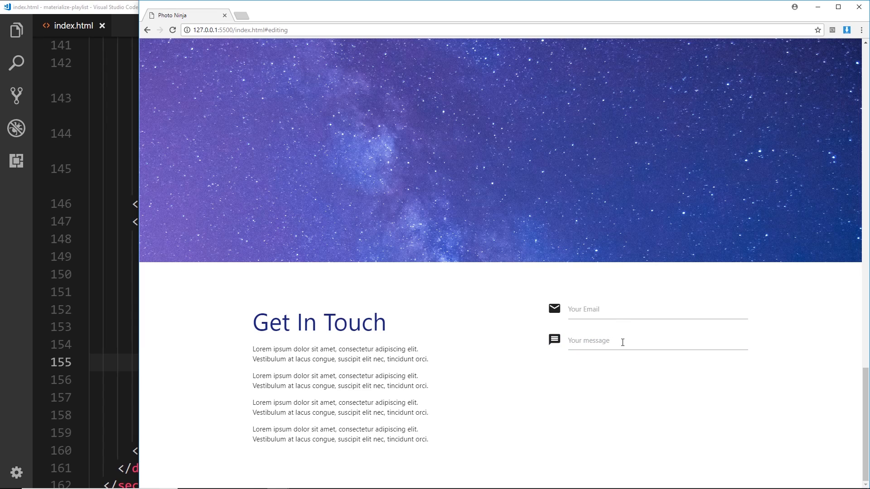
mouse_move(625, 388)
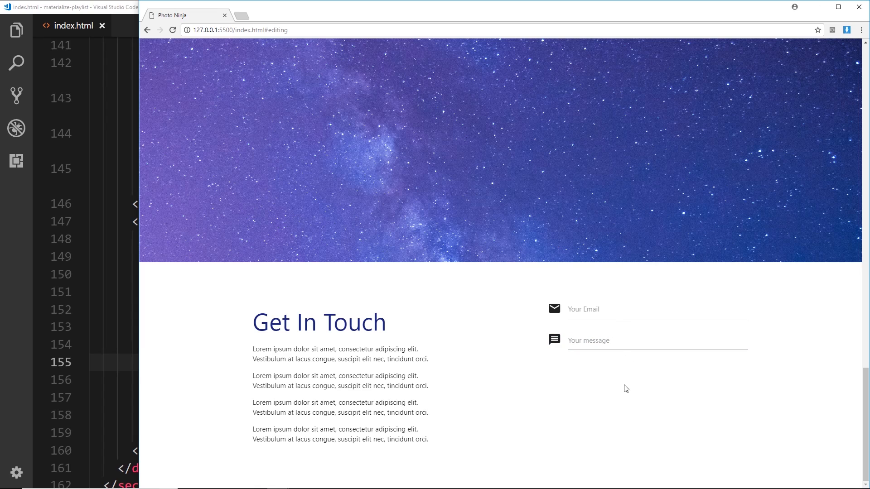